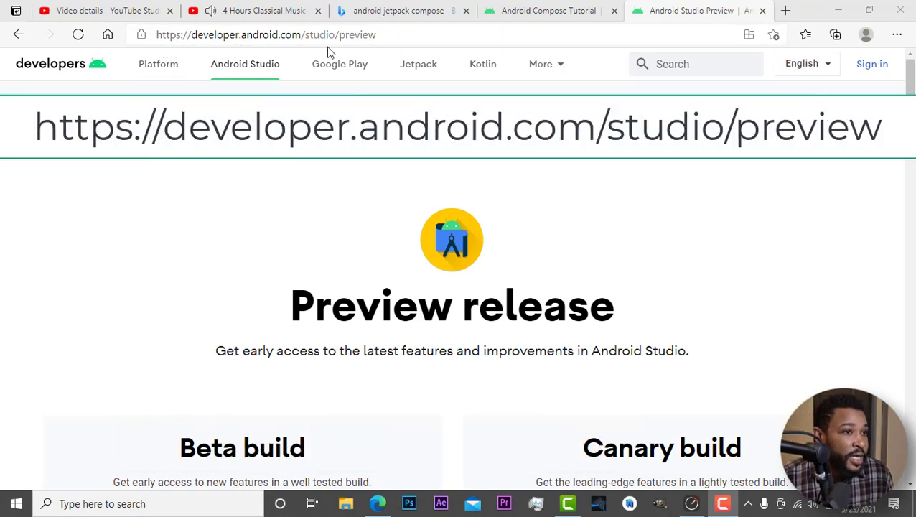
Step: Choose the Arctic Fox (2020.3.1) Beta 2 build and reach its license agreement
{"action": "scroll", "scroll_direction": "down", "scroll_amount": 3}
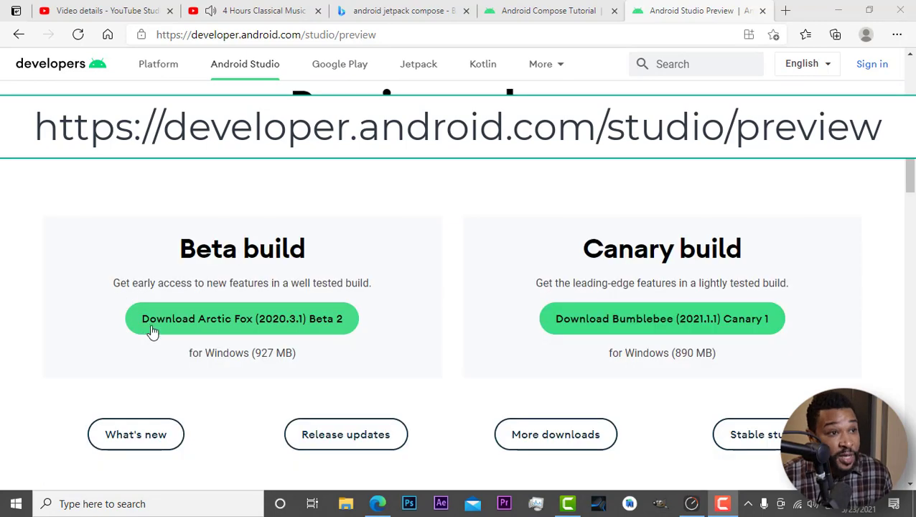
{"action": "mouse_move", "coordinate": [198, 332]}
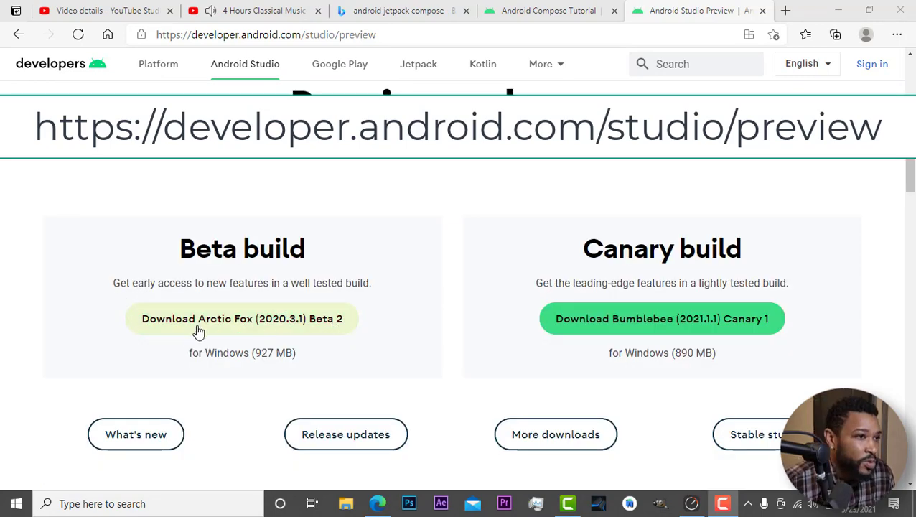
{"action": "left_click", "coordinate": [241, 319]}
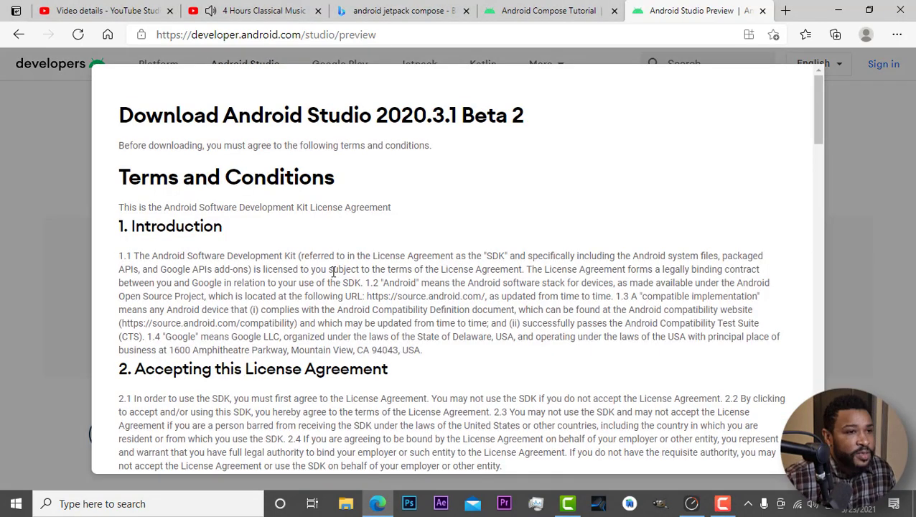
{"action": "scroll", "scroll_direction": "down", "scroll_amount": 3}
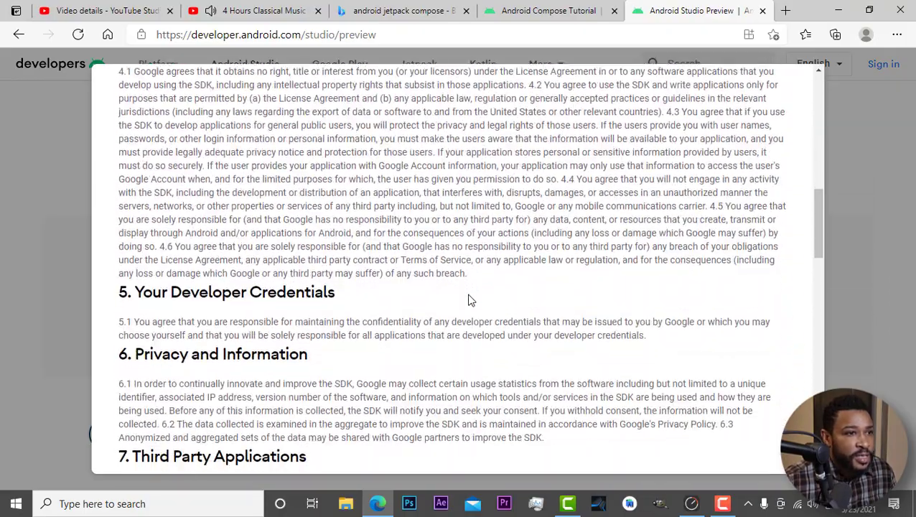
{"action": "scroll", "scroll_direction": "down", "scroll_amount": 3}
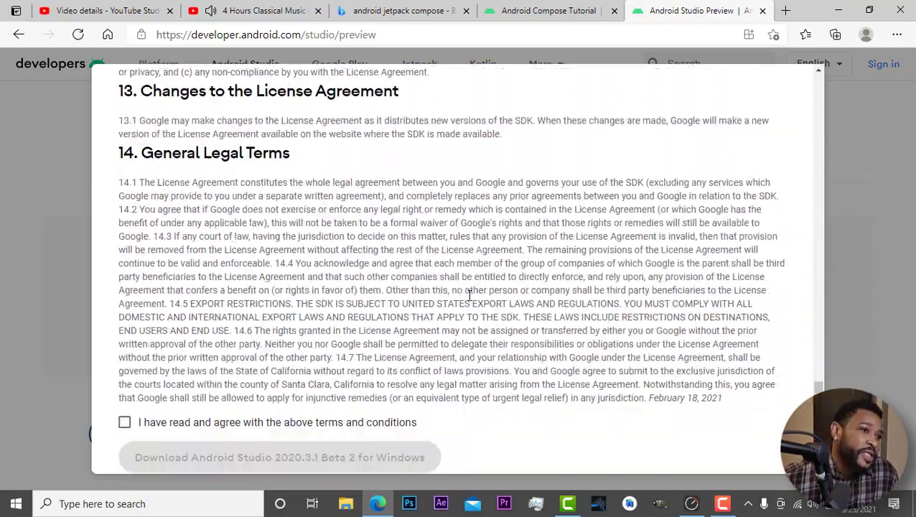
Step: Accept the license terms, start the Windows zip download and dismiss the Beta badge notice
{"action": "left_click", "coordinate": [125, 423]}
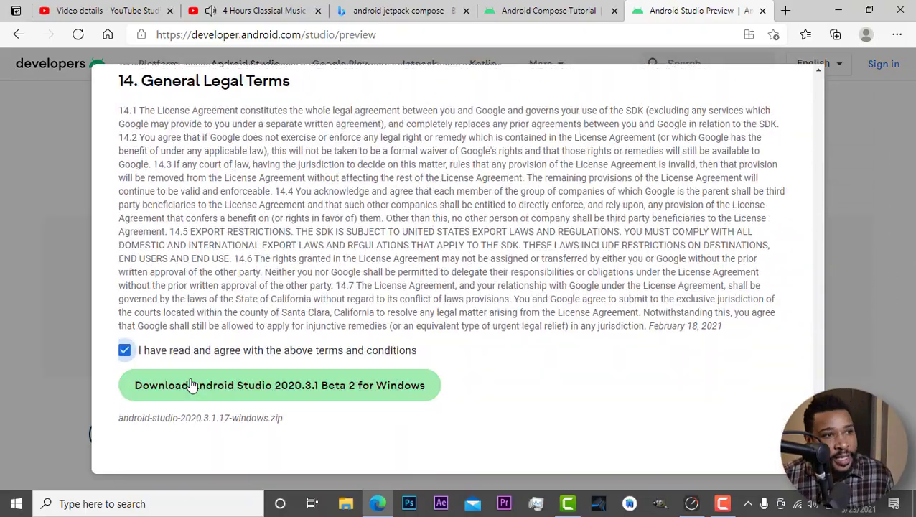
{"action": "left_click", "coordinate": [278, 384]}
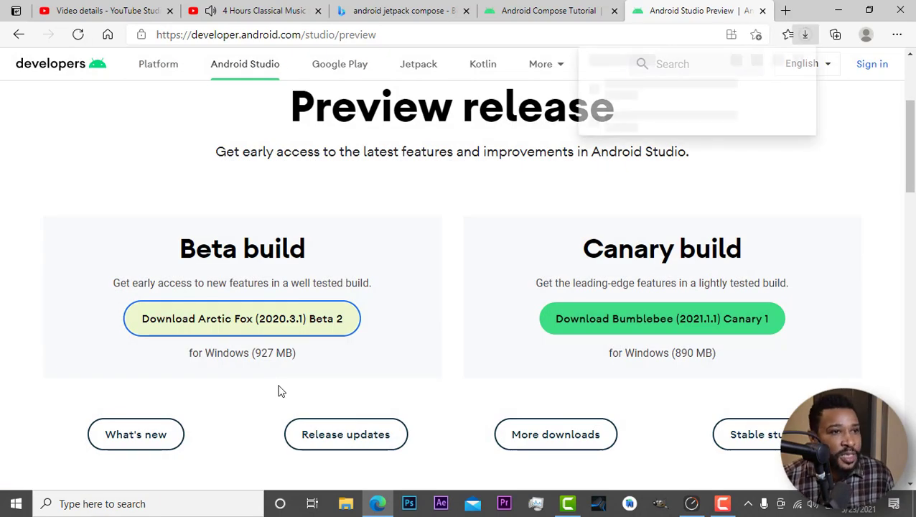
{"action": "left_click", "coordinate": [241, 319]}
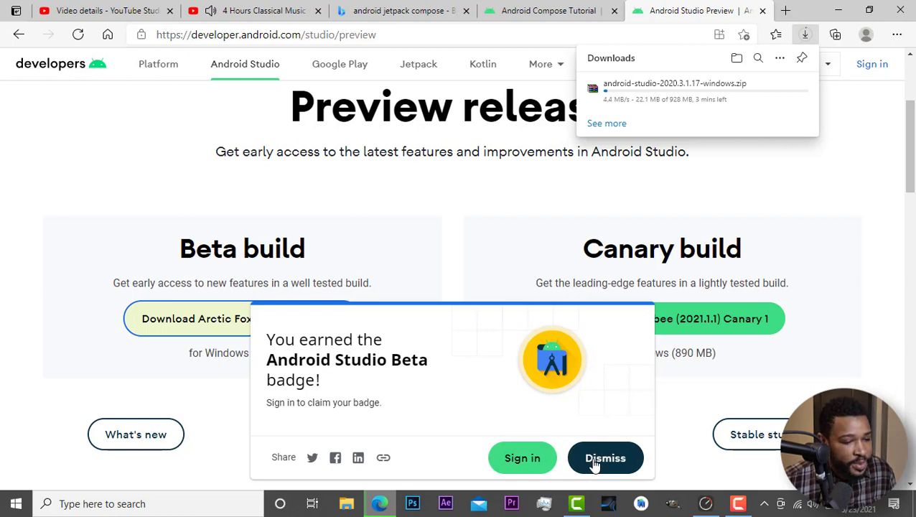
{"action": "left_click", "coordinate": [605, 458]}
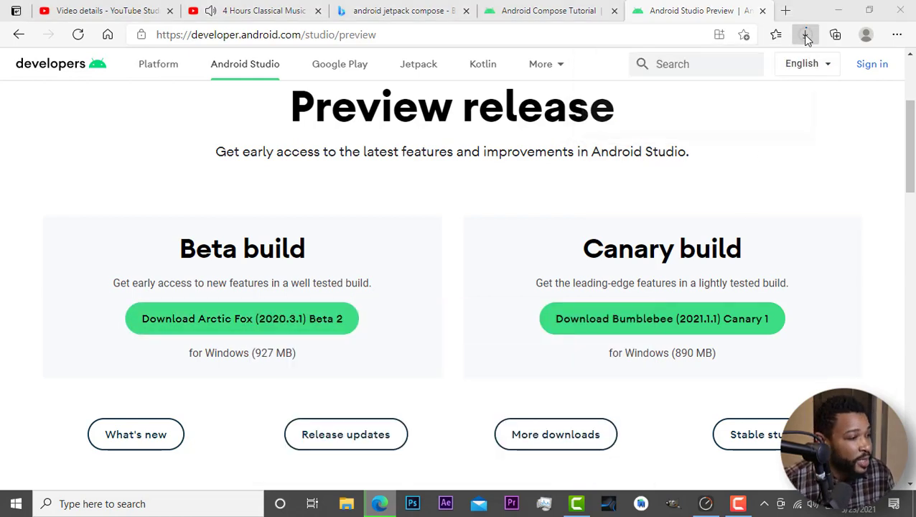
Step: Move the android-studio zip from Downloads onto the desktop
{"action": "left_click", "coordinate": [804, 34]}
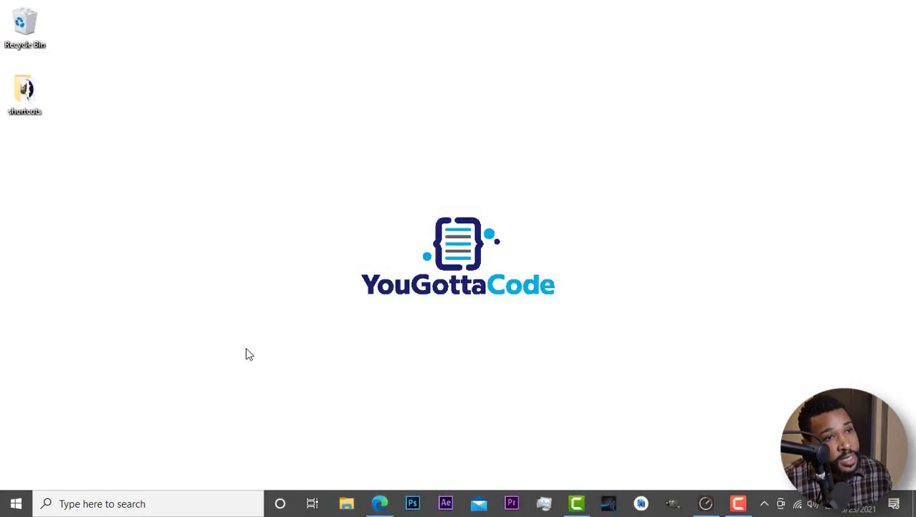
{"action": "left_click", "coordinate": [348, 503]}
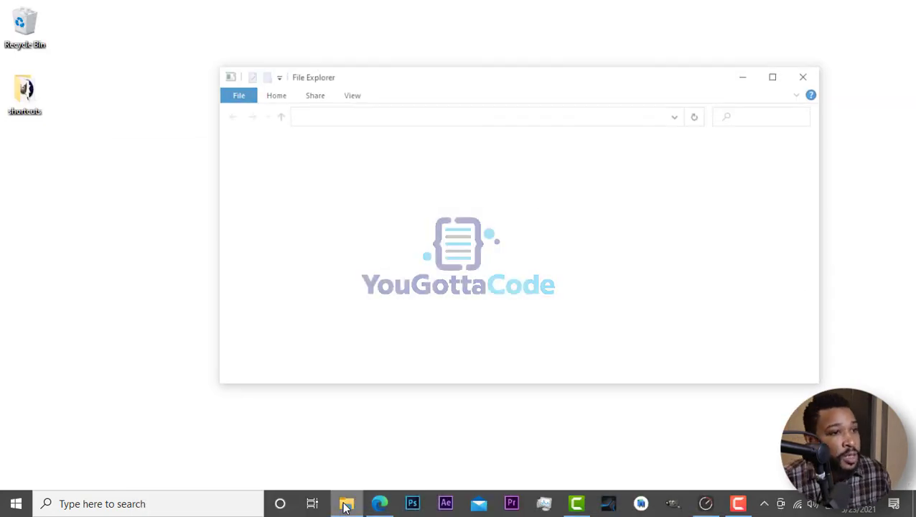
{"action": "left_click", "coordinate": [346, 502]}
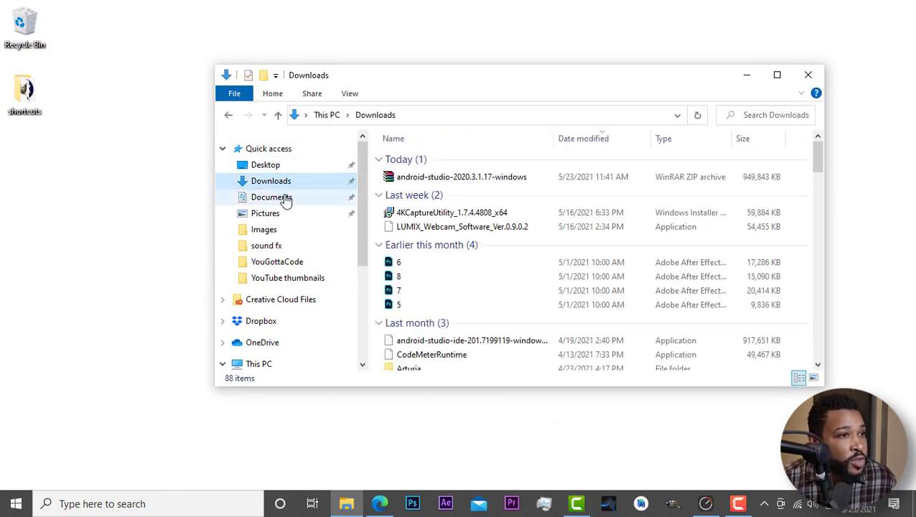
{"action": "left_click_drag", "start_coordinate": [461, 177], "coordinate": [63, 187]}
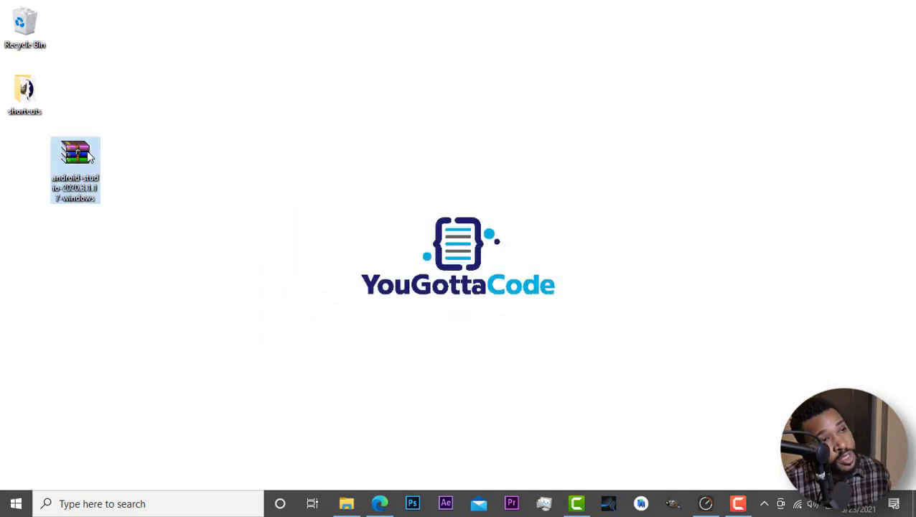
Step: Extract the android-studio zip onto the desktop with Extract Here
{"action": "right_click", "coordinate": [75, 152]}
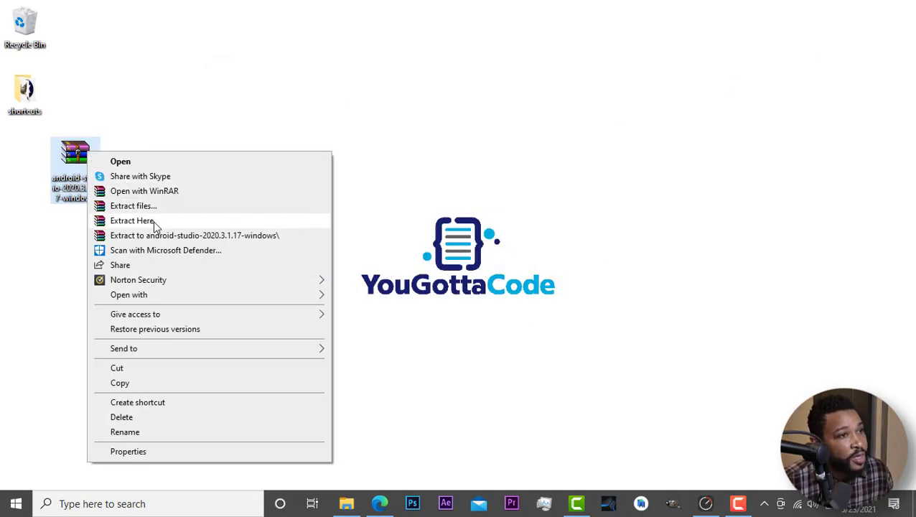
{"action": "left_click", "coordinate": [132, 221]}
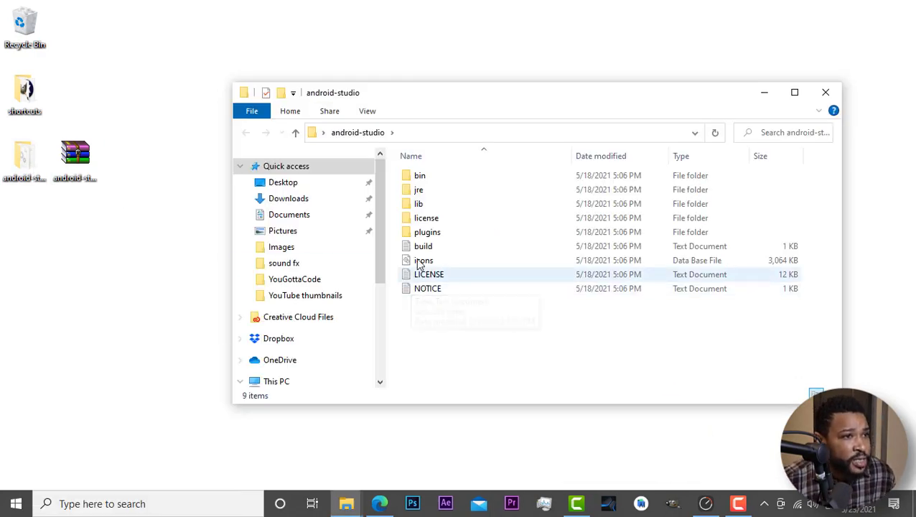
Step: Launch Android Studio via the studio64 shortcut in the bin folder
{"action": "double_click", "coordinate": [420, 175]}
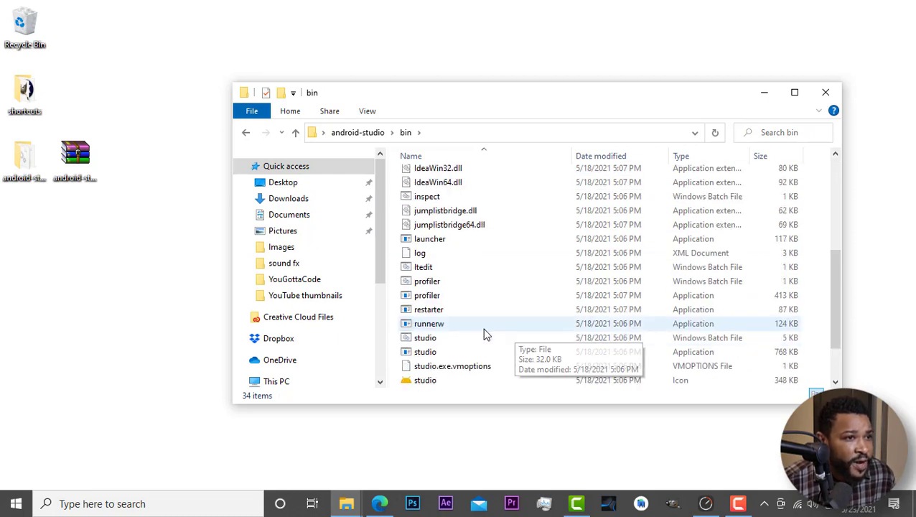
{"action": "scroll", "scroll_direction": "down", "scroll_amount": 3}
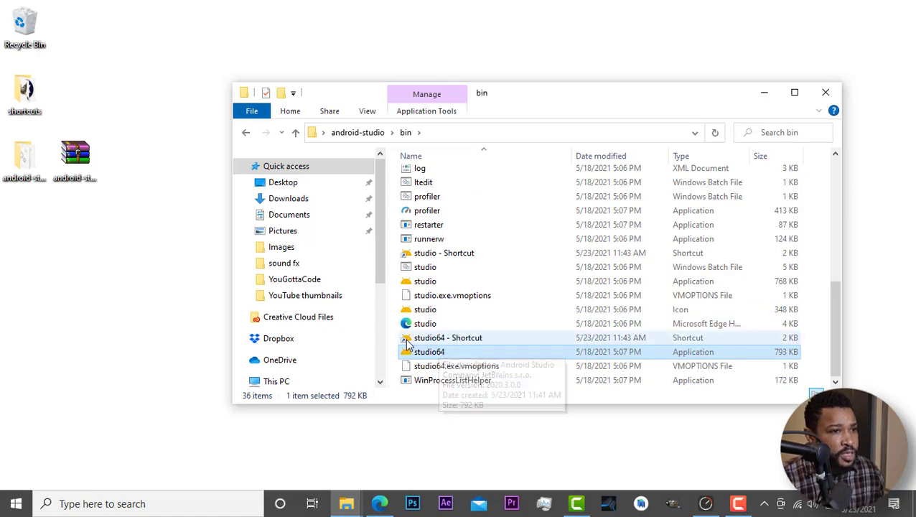
{"action": "left_click", "coordinate": [448, 338]}
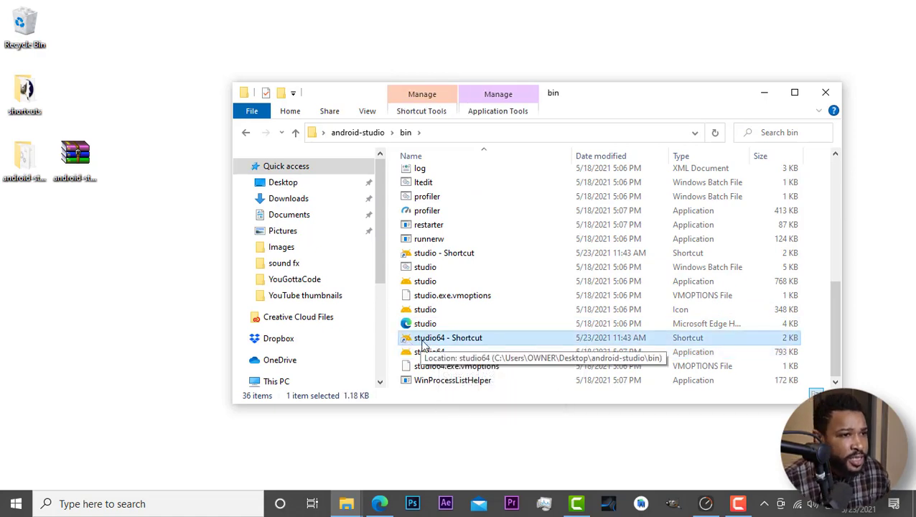
{"action": "mouse_move", "coordinate": [523, 351]}
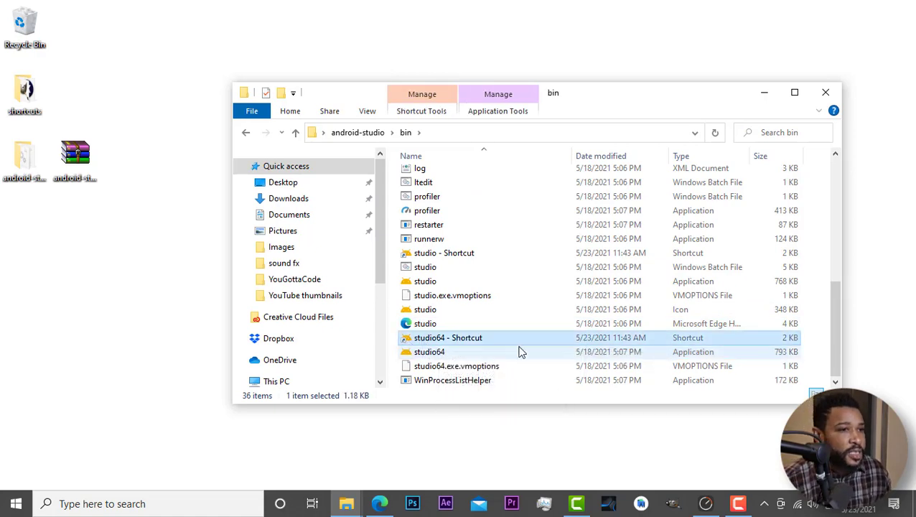
{"action": "double_click", "coordinate": [448, 337]}
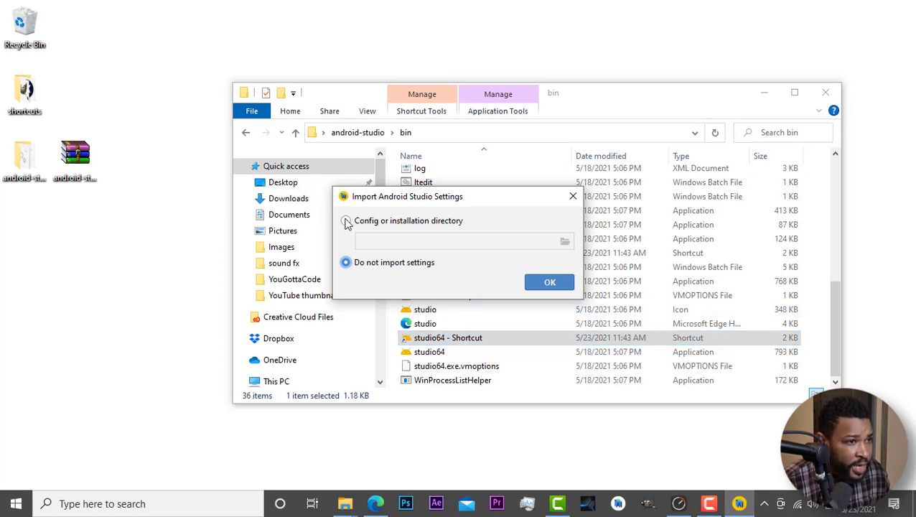
Step: Decline importing previous Android Studio settings and confirm
{"action": "left_click", "coordinate": [344, 222]}
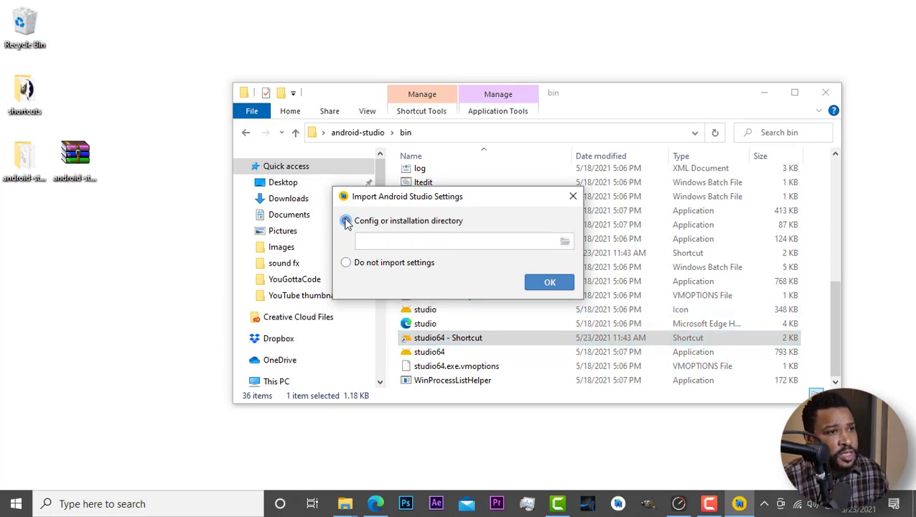
{"action": "left_click", "coordinate": [564, 241]}
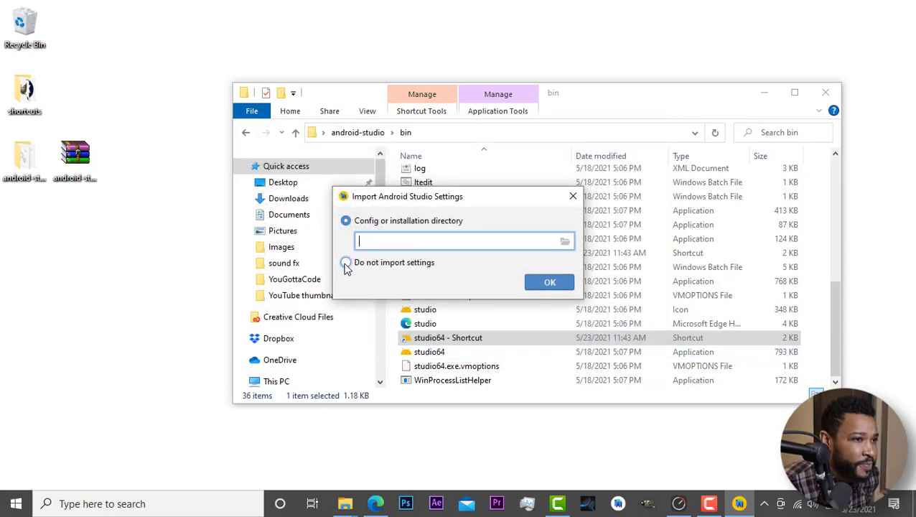
{"action": "left_click", "coordinate": [550, 282]}
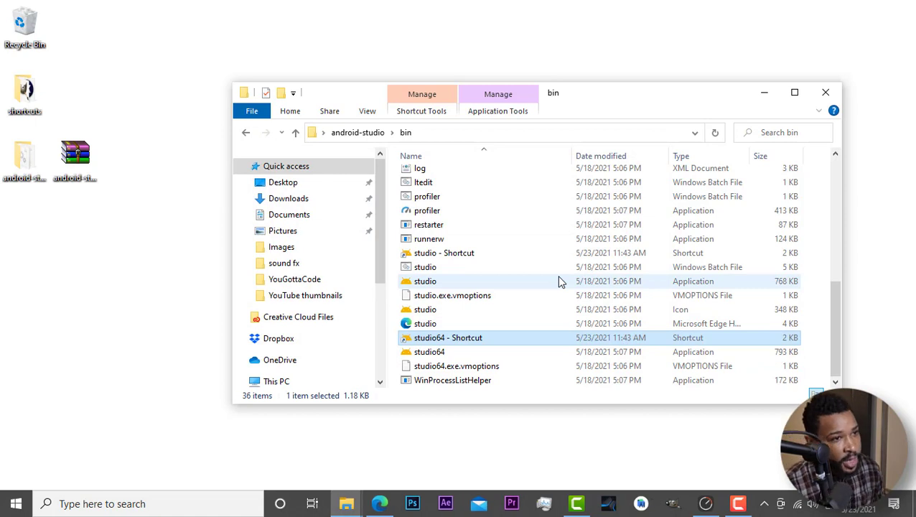
Step: Finish the setup wizard keeping the Standard install and Darcula theme, then download components
{"action": "double_click", "coordinate": [448, 337]}
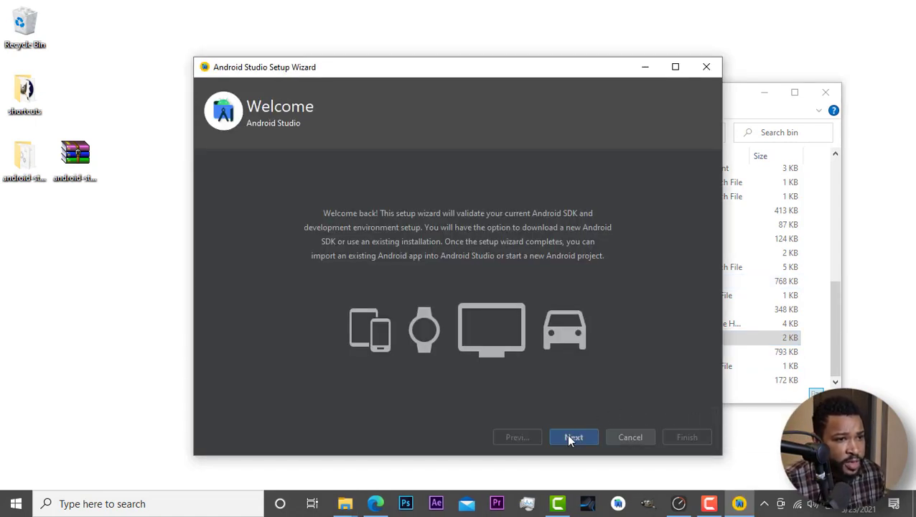
{"action": "left_click", "coordinate": [575, 436]}
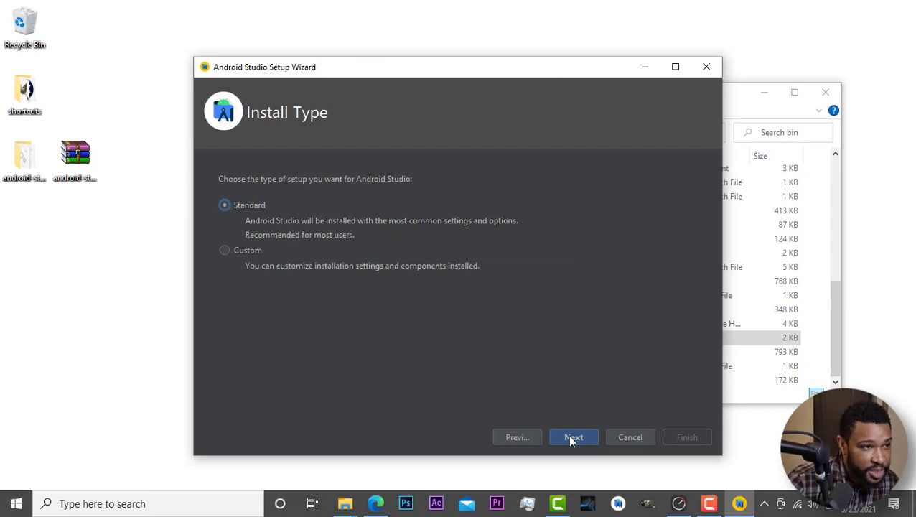
{"action": "left_click", "coordinate": [574, 437]}
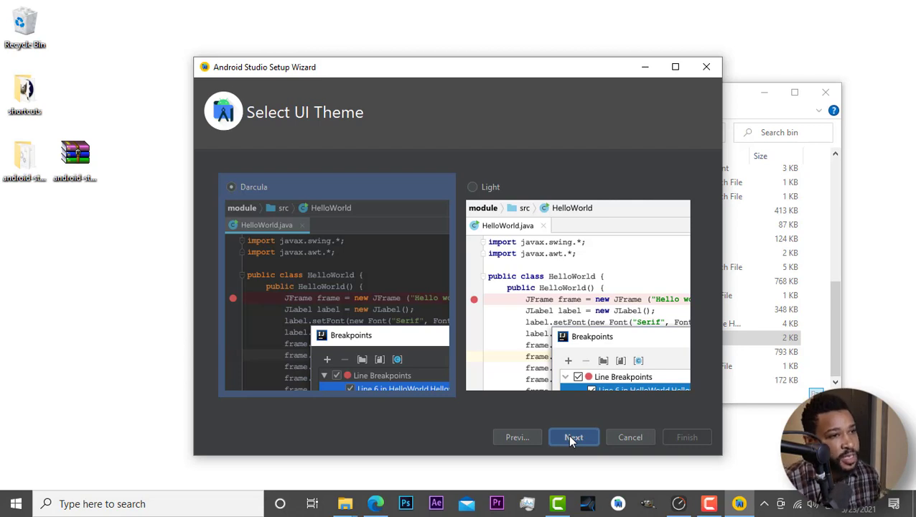
{"action": "left_click", "coordinate": [574, 437]}
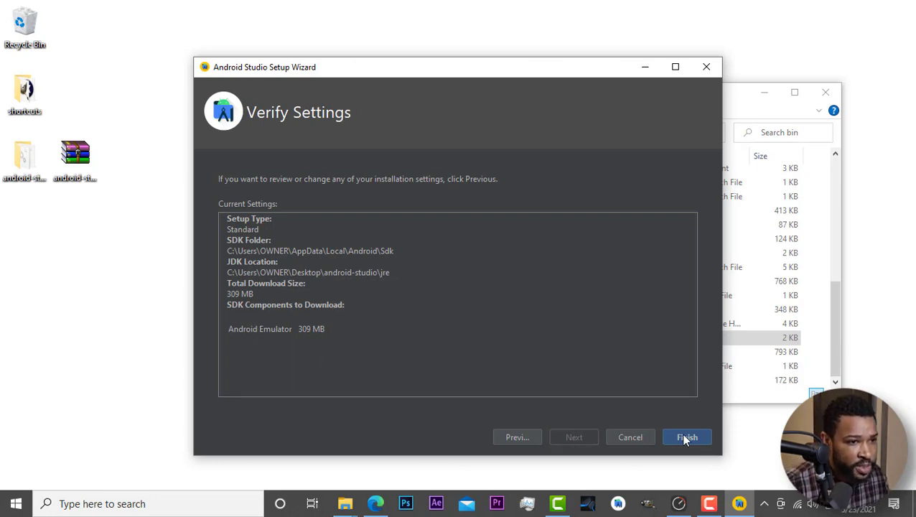
{"action": "left_click", "coordinate": [686, 436]}
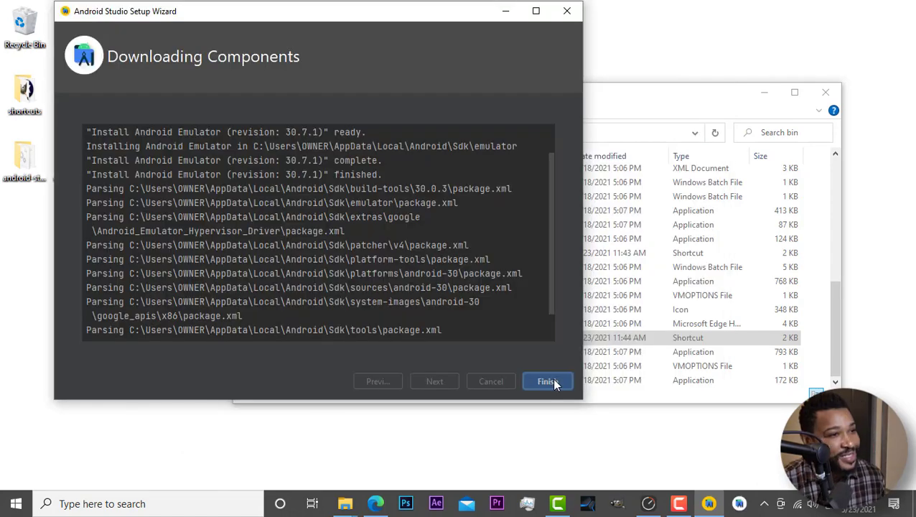
{"action": "left_click", "coordinate": [547, 382]}
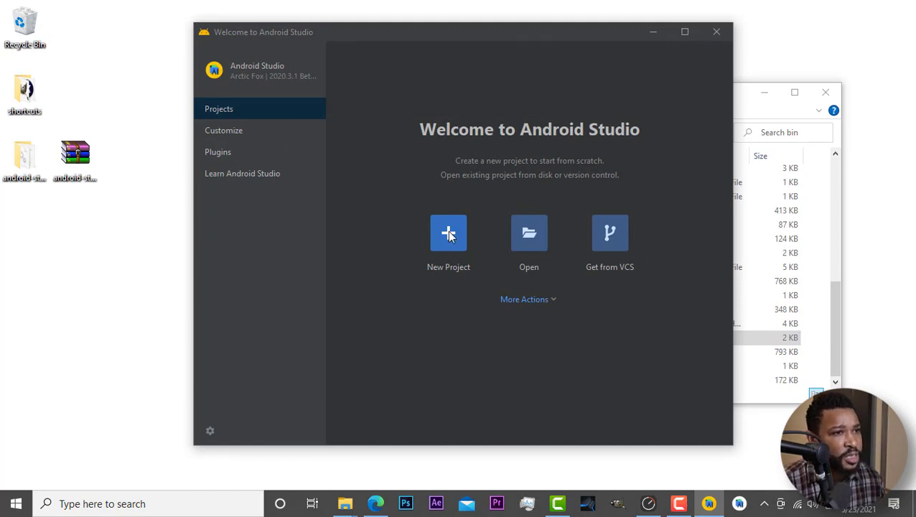
Step: Create a new Empty Compose Activity project named JetPackCompose
{"action": "left_click", "coordinate": [448, 232]}
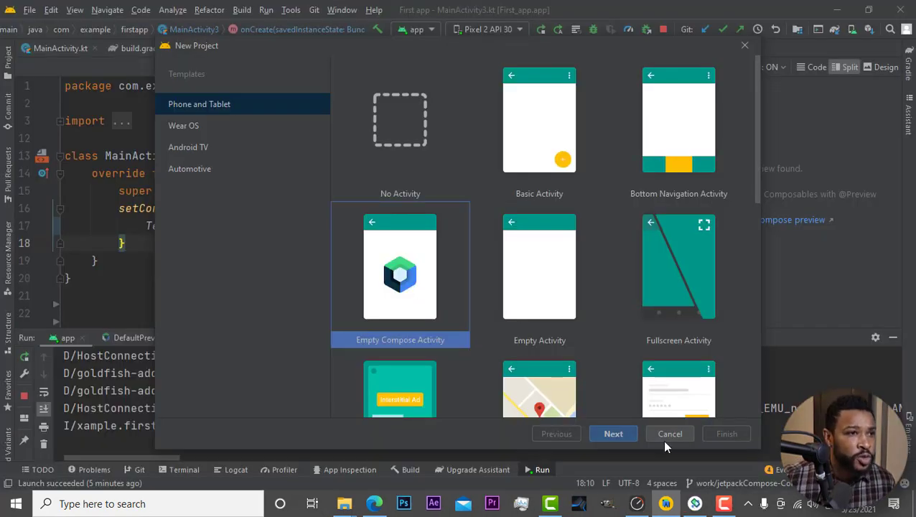
{"action": "left_click", "coordinate": [614, 433]}
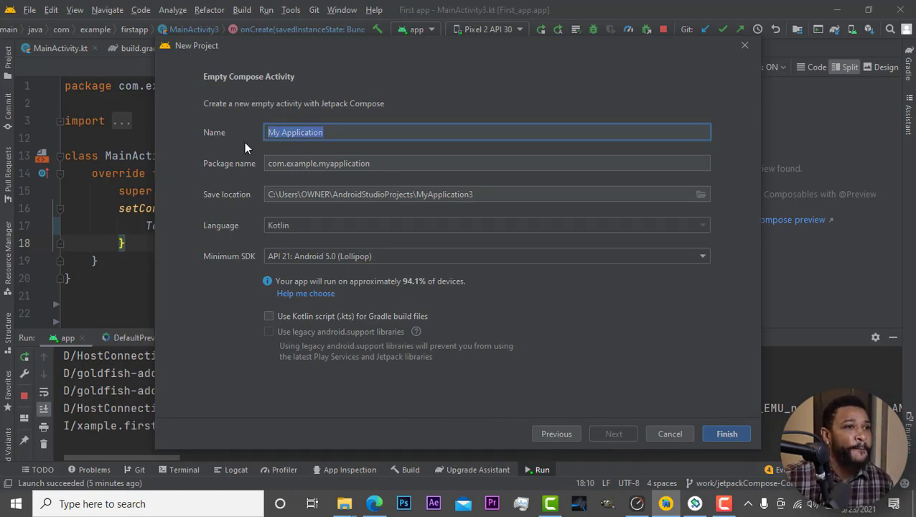
{"action": "type", "text": "Jec"}
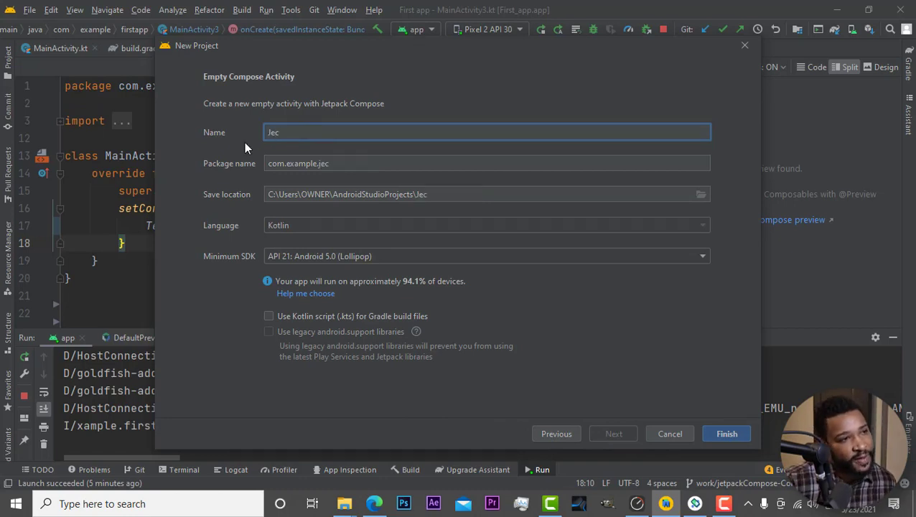
{"action": "type", "text": "JetPackCompose"}
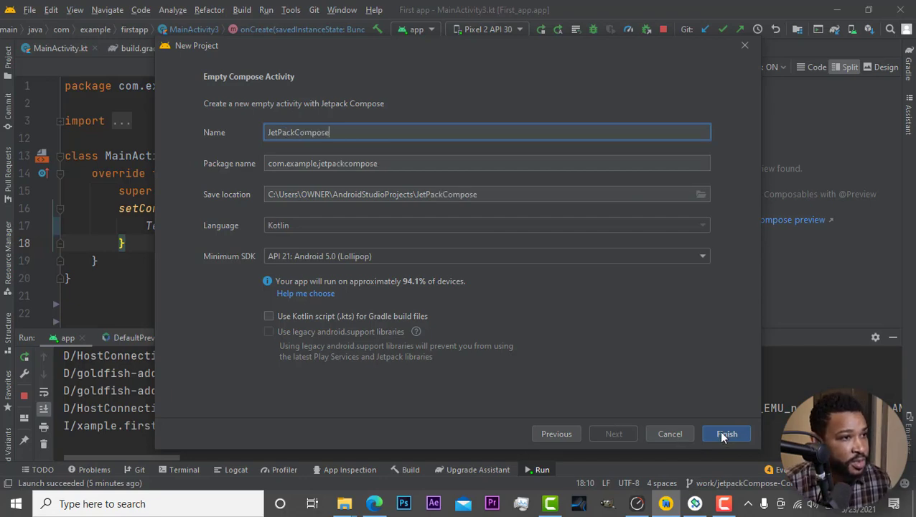
{"action": "left_click", "coordinate": [727, 433]}
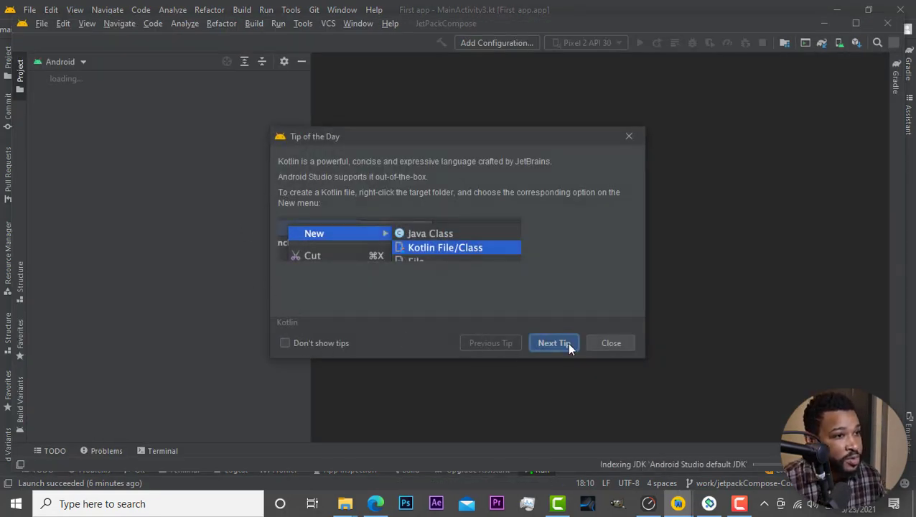
Step: Turn off startup tips and dismiss Tip of the Day while the project loads
{"action": "left_click", "coordinate": [285, 342]}
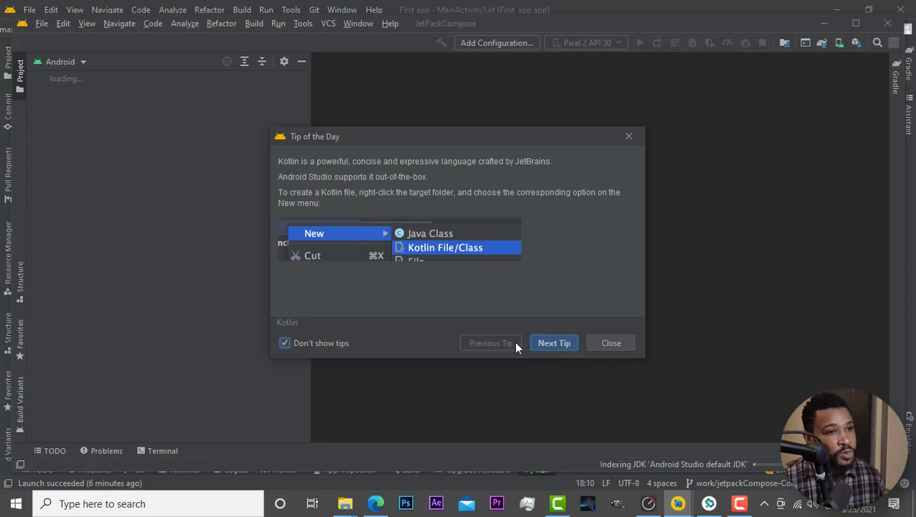
{"action": "left_click", "coordinate": [610, 342]}
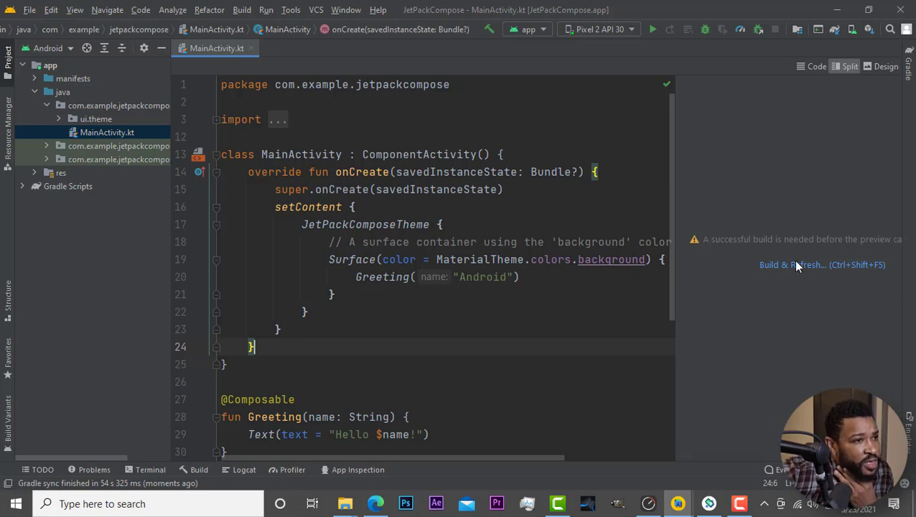
{"action": "mouse_move", "coordinate": [813, 276]}
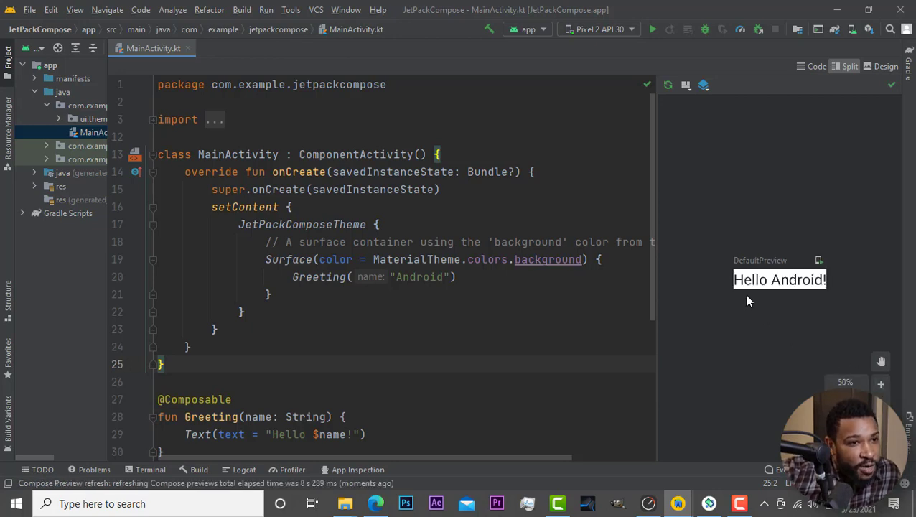
{"action": "scroll", "scroll_direction": "down", "scroll_amount": 3}
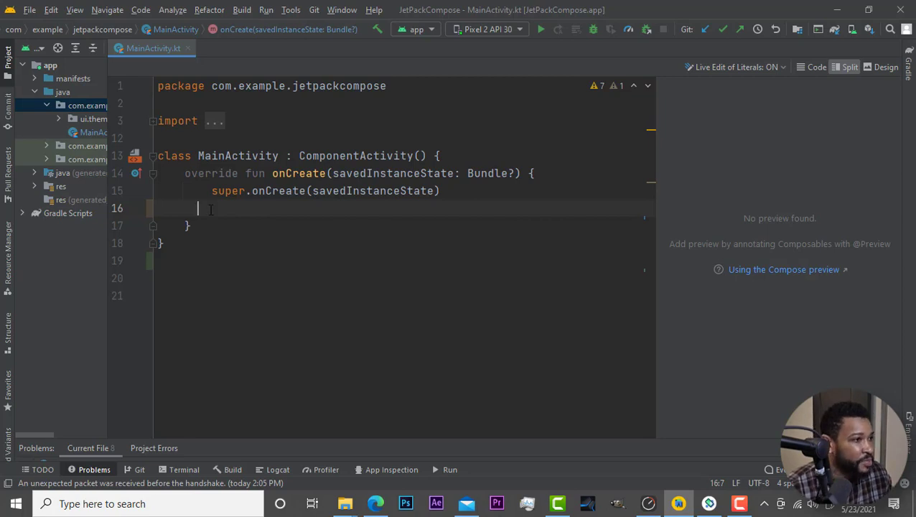
{"action": "mouse_move", "coordinate": [210, 213]}
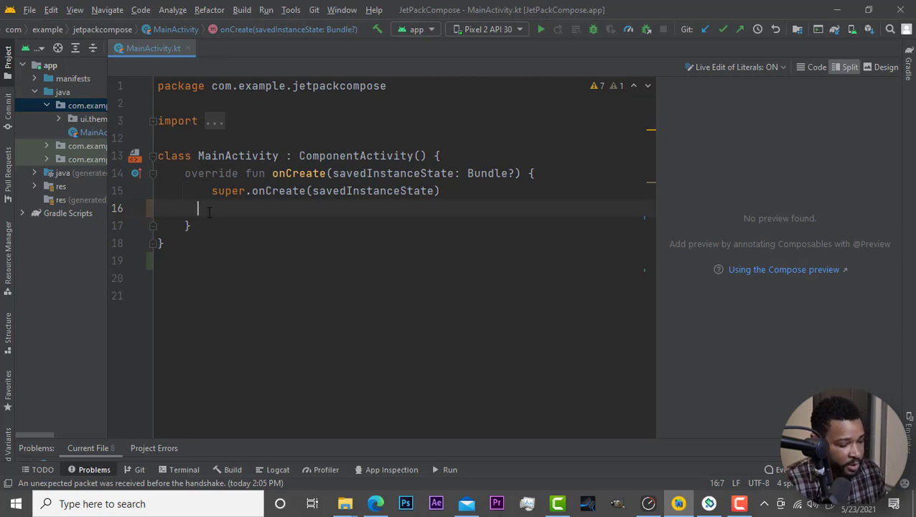
Step: Write setContent { Text("this is our textView") } inside onCreate
{"action": "type", "text": "set"}
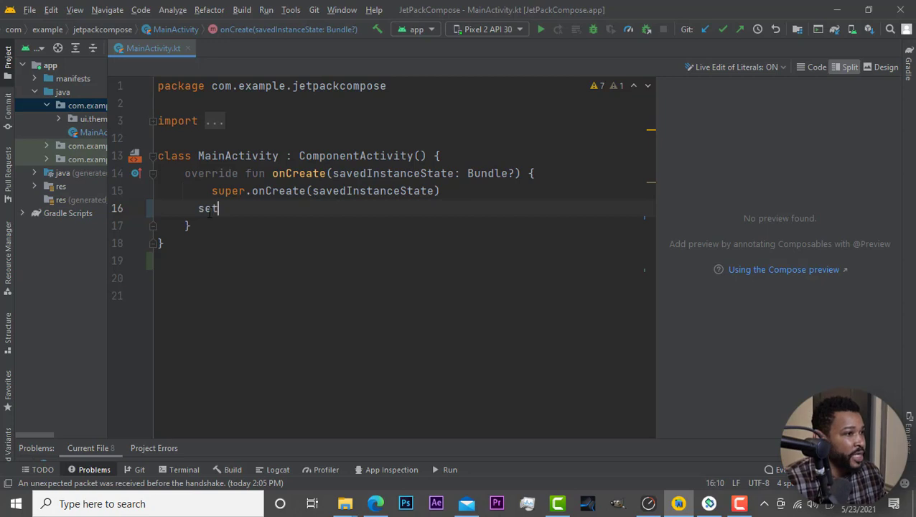
{"action": "type", "text": "Content {"}
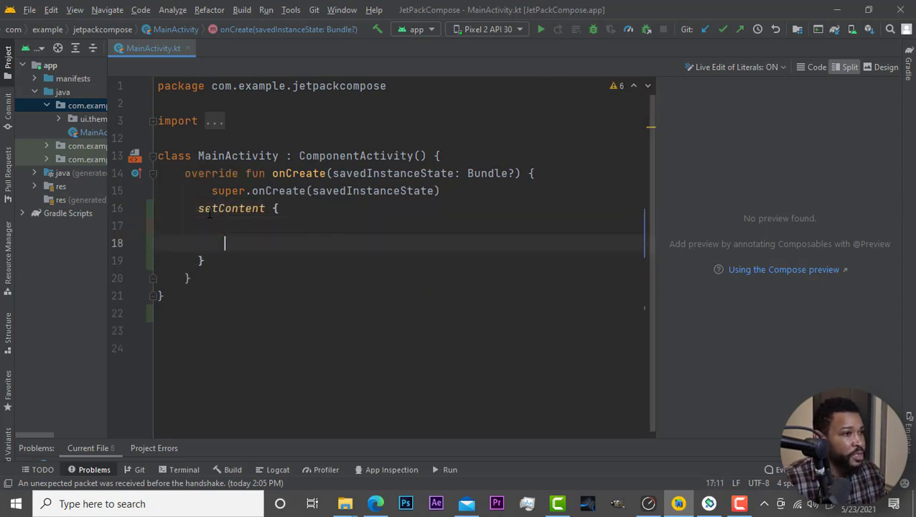
{"action": "type", "text": "Te"}
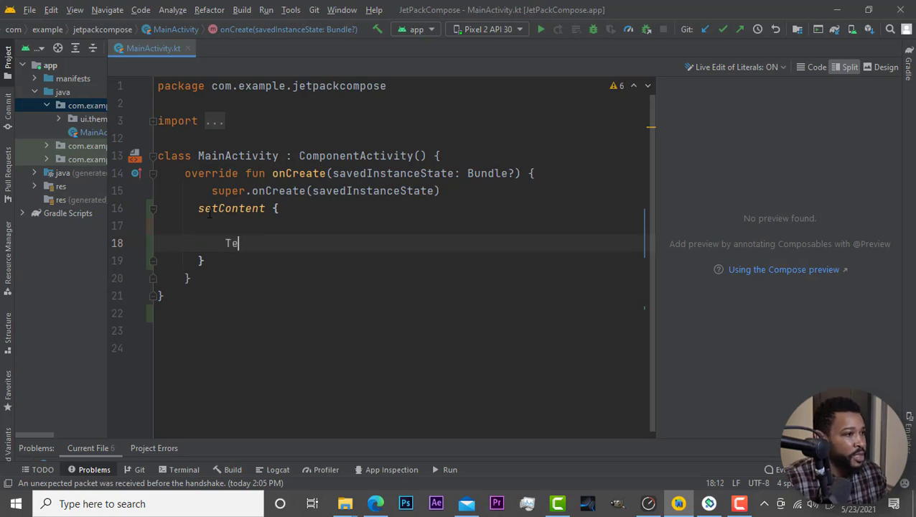
{"action": "type", "text": "xt(\""}
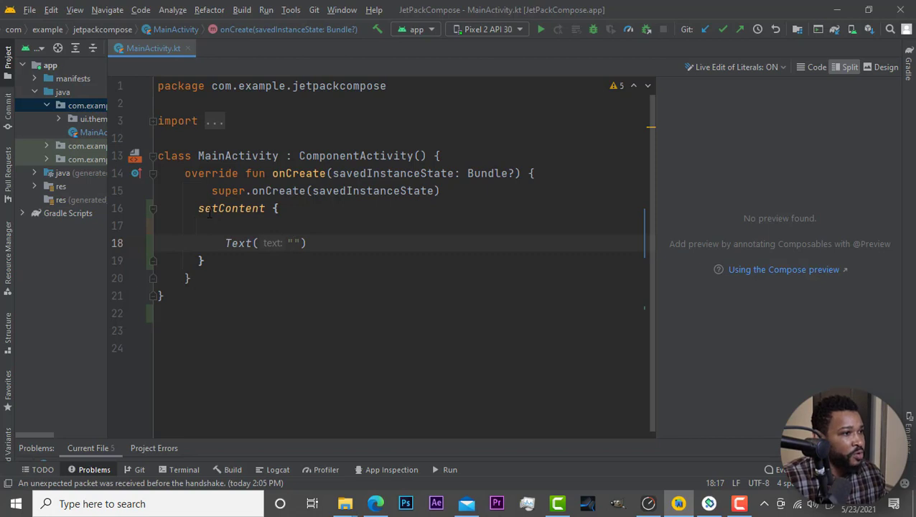
{"action": "type", "text": "this i"}
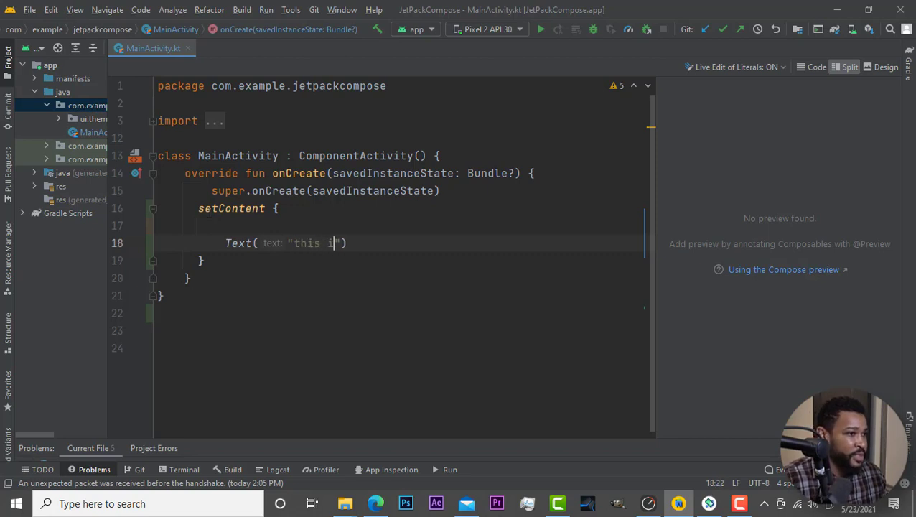
{"action": "type", "text": "s our te"}
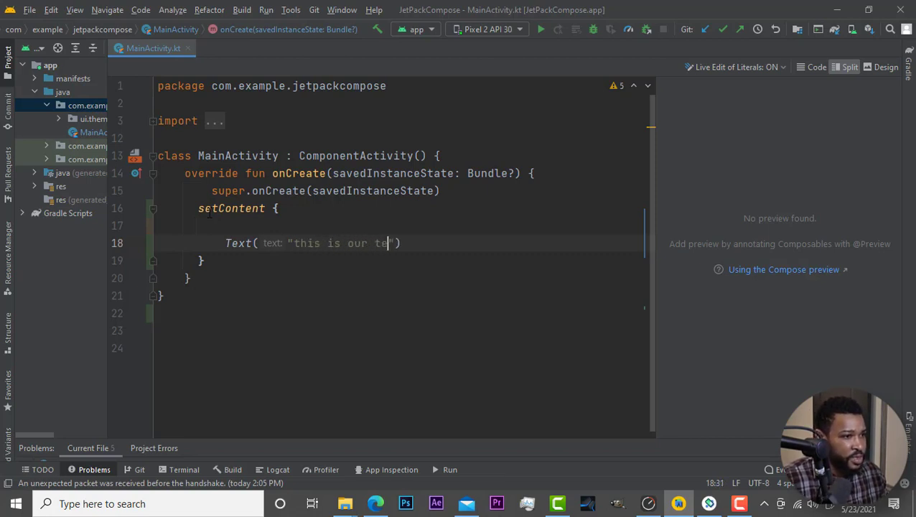
{"action": "type", "text": "xtview"}
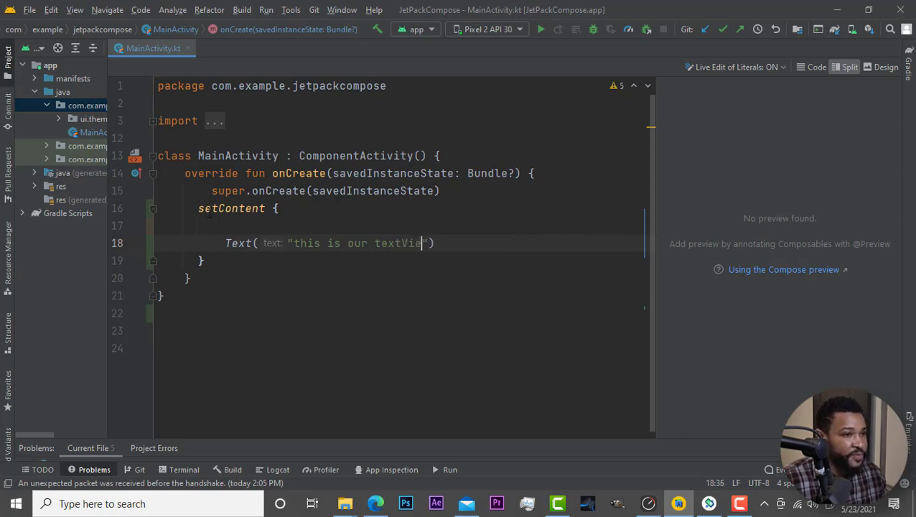
{"action": "type", "text": "w"}
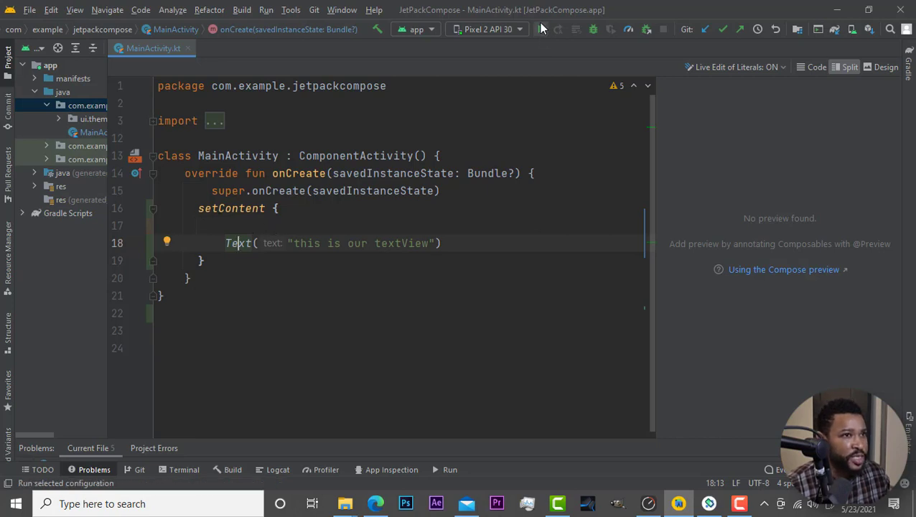
Step: Run the app on the Pixel 2 emulator, then place the cursor after the setContent block
{"action": "left_click", "coordinate": [542, 29]}
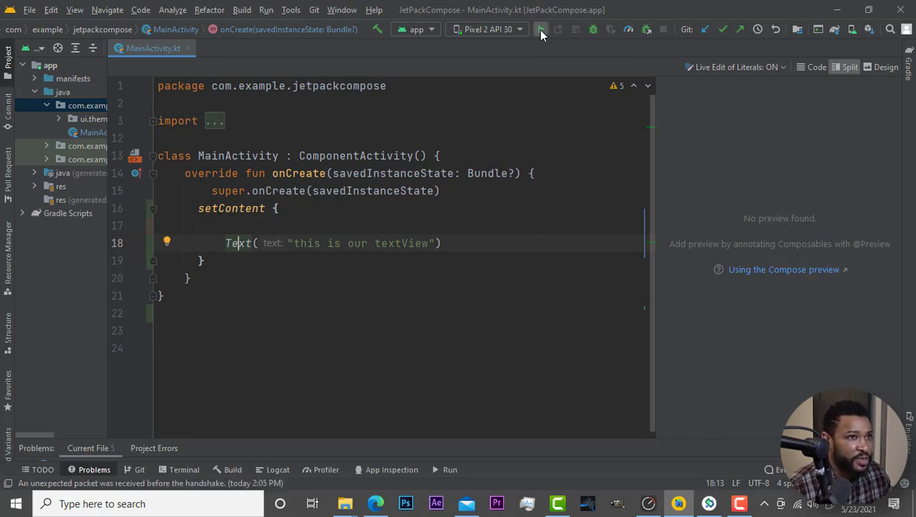
{"action": "left_click", "coordinate": [541, 29]}
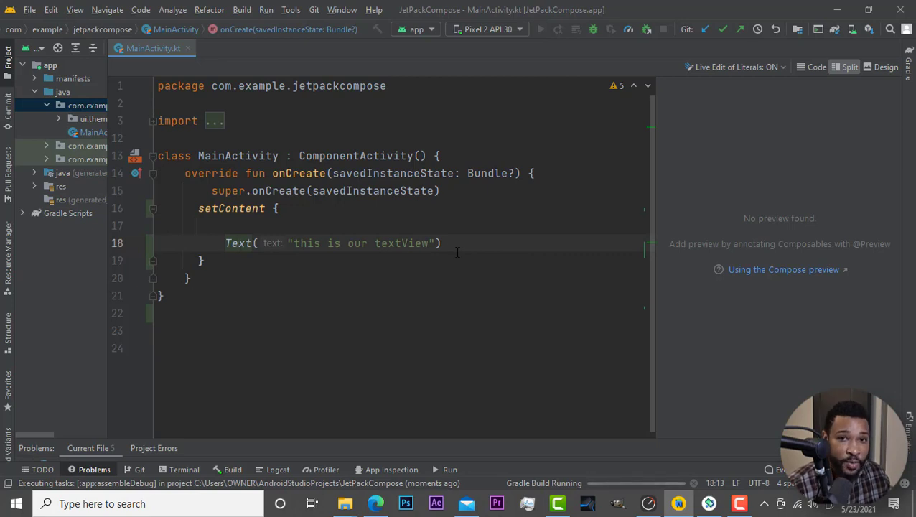
{"action": "mouse_move", "coordinate": [563, 342]}
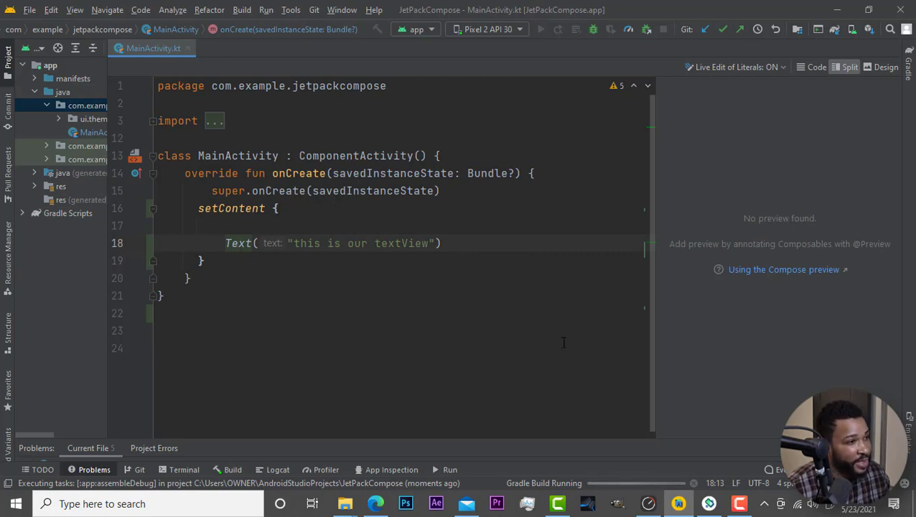
{"action": "mouse_move", "coordinate": [629, 462]}
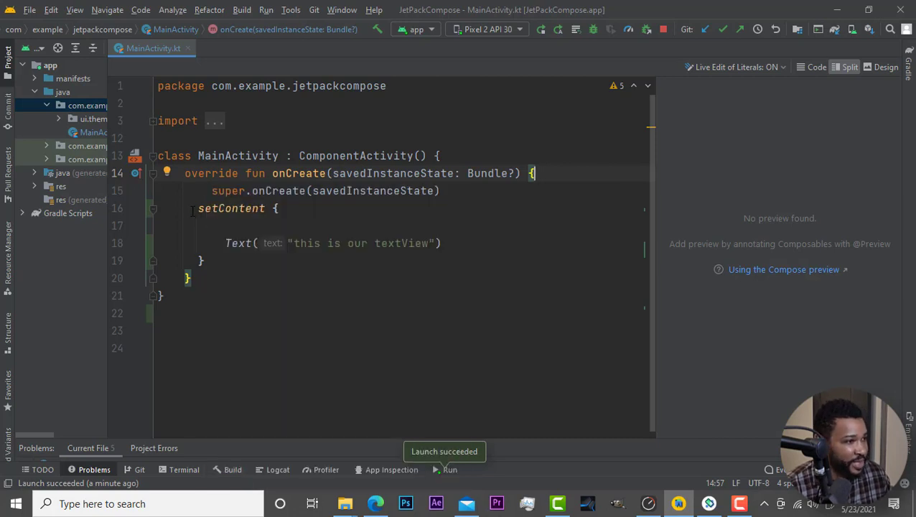
{"action": "double_click", "coordinate": [230, 209]}
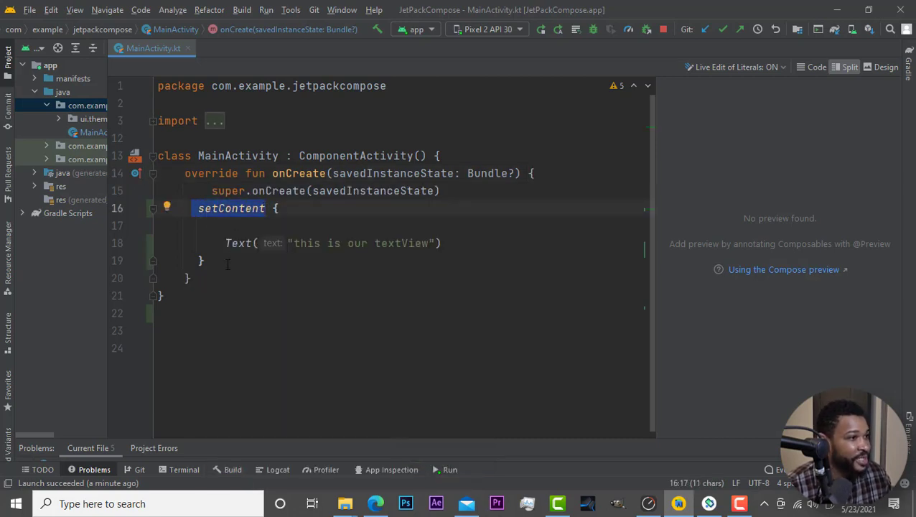
{"action": "left_click", "coordinate": [203, 260]}
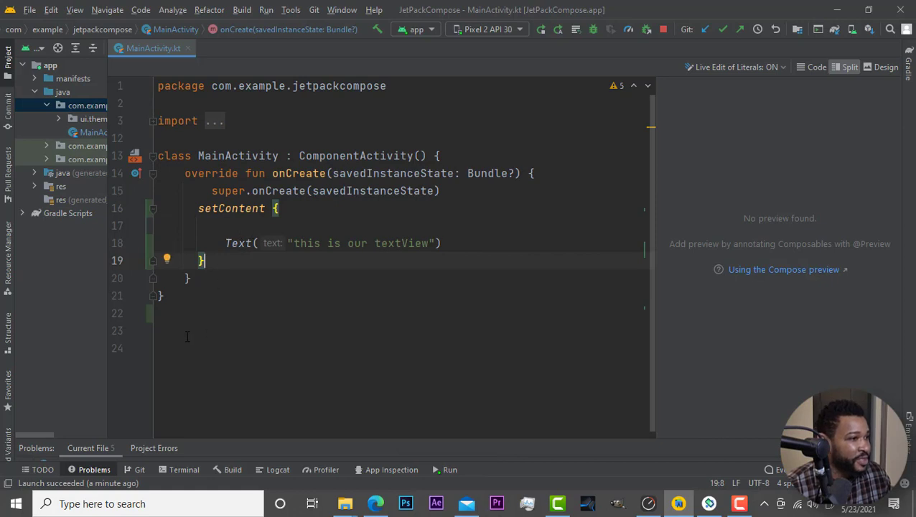
{"action": "left_click", "coordinate": [186, 329]}
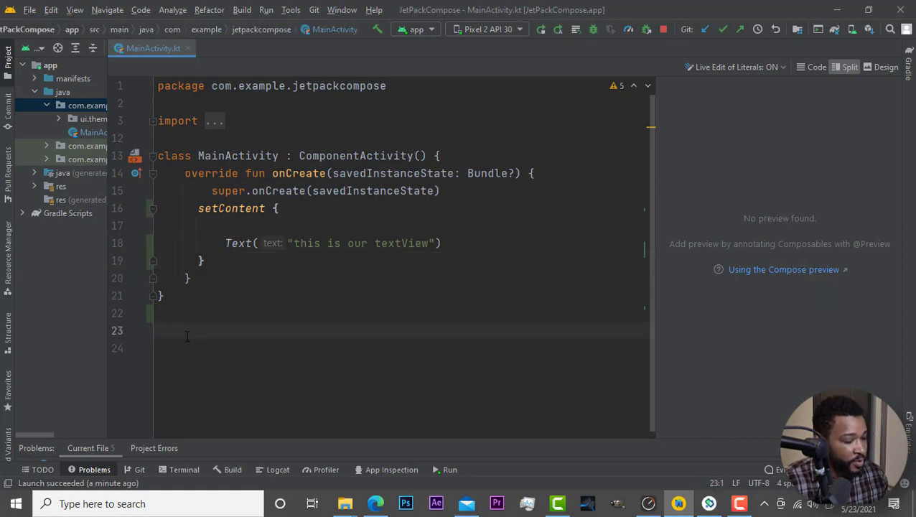
{"action": "type", "text": "@Com"}
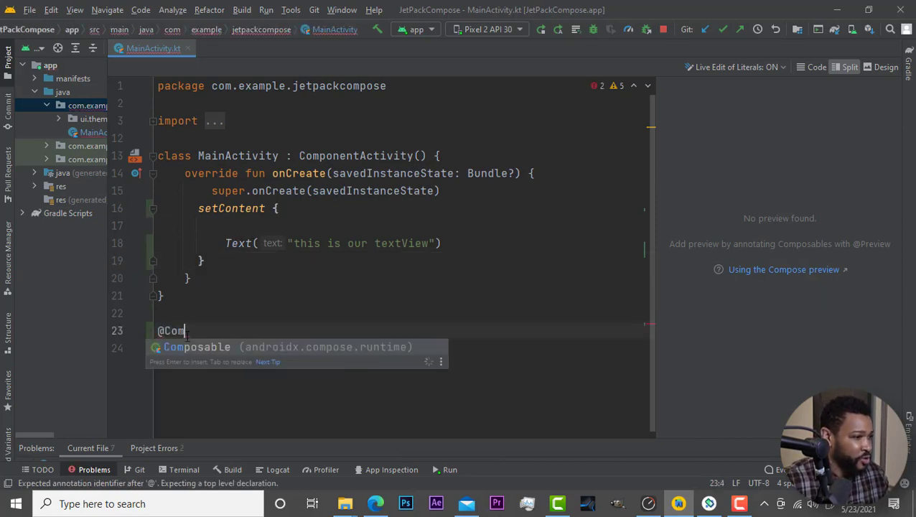
{"action": "key", "text": "Enter"}
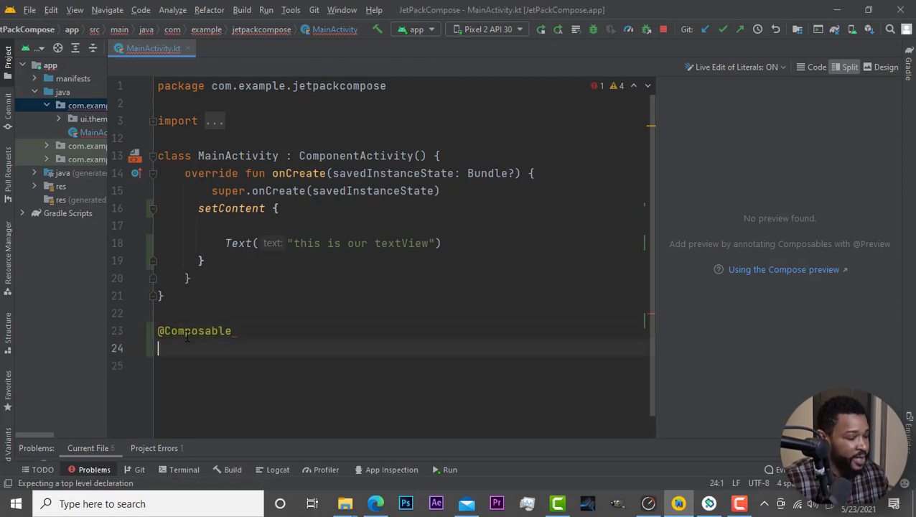
{"action": "type", "text": "fun"}
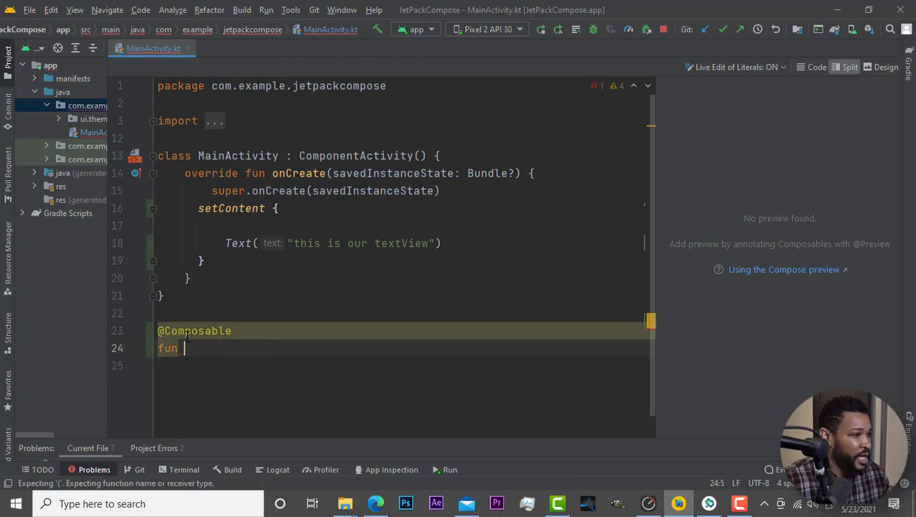
{"action": "type", "text": "Greeting"}
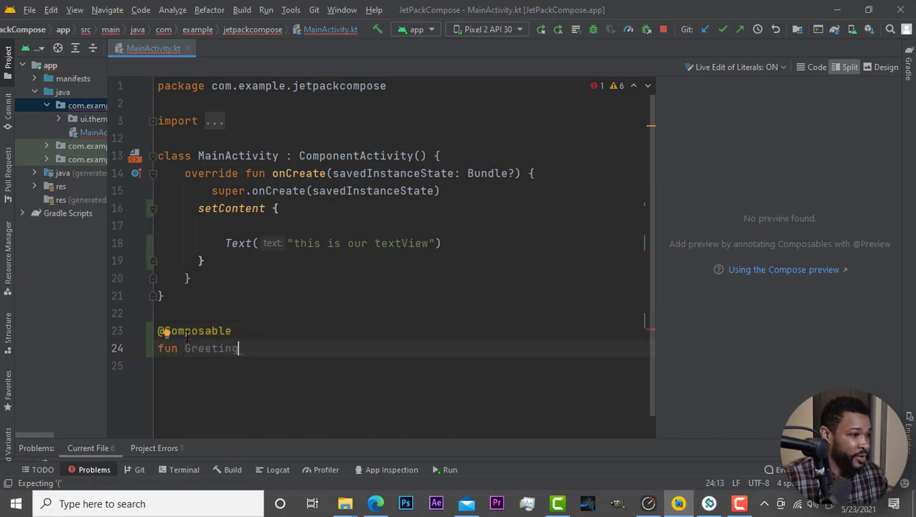
{"action": "type", "text": "()"}
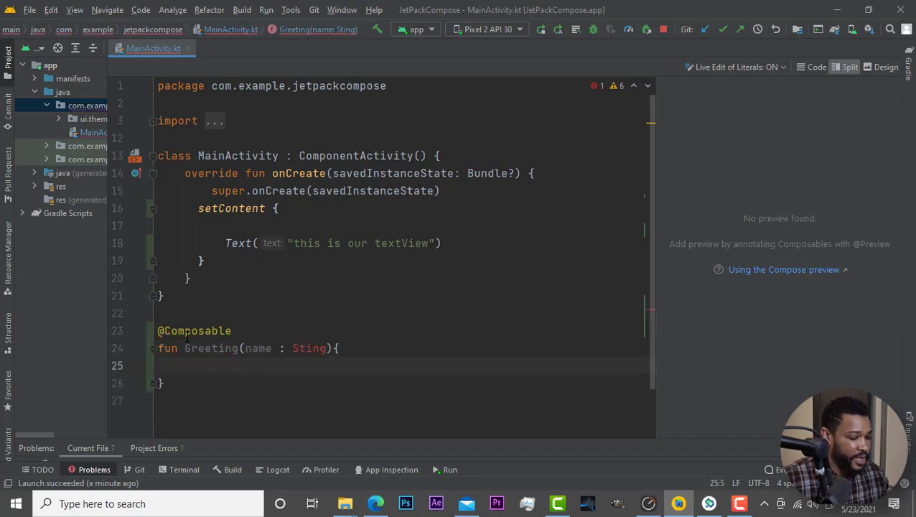
Step: Fill Greeting's body with Text("Hello world") using autocomplete
{"action": "type", "text": "Te"}
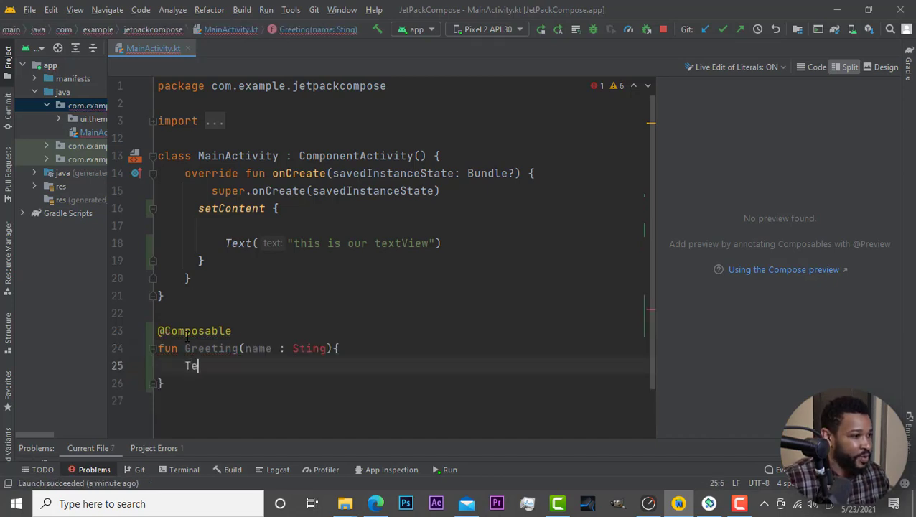
{"action": "type", "text": "xt(\"Hello"}
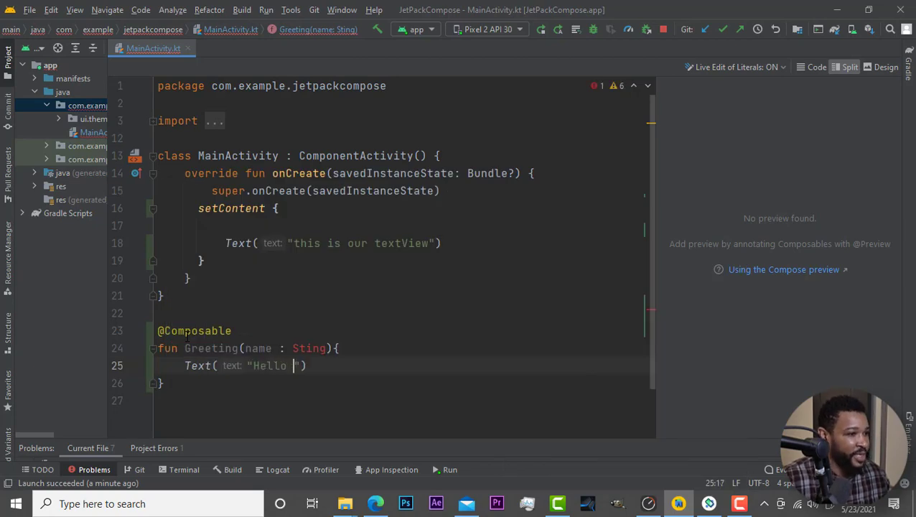
{"action": "type", "text": "rld"}
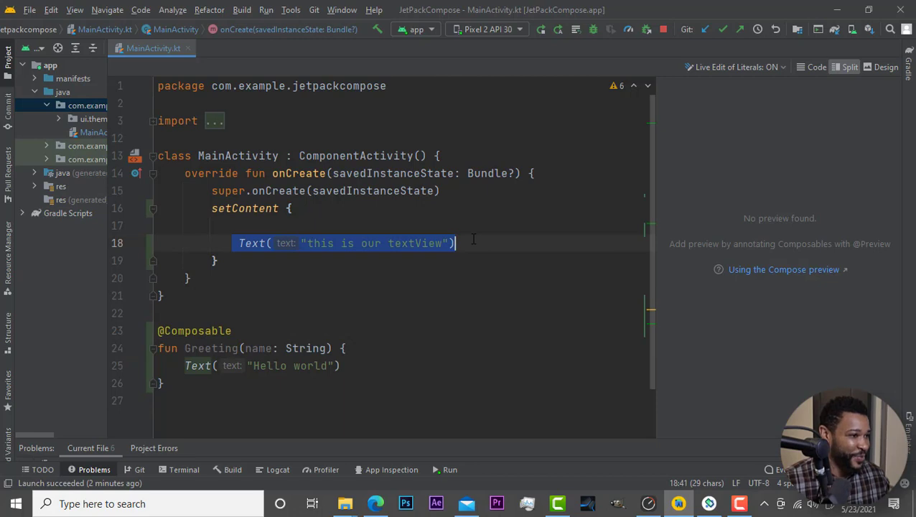
Step: Replace setContent's Text with Greeting("Hello Roy") and make Greeting's Text show the name parameter
{"action": "type", "text": "Greeting"}
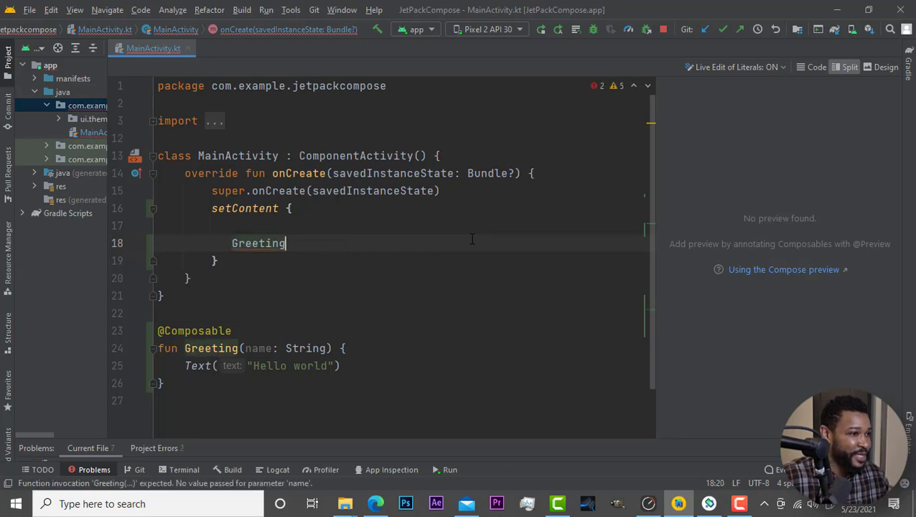
{"action": "type", "text": "( name: \"Roy\")"}
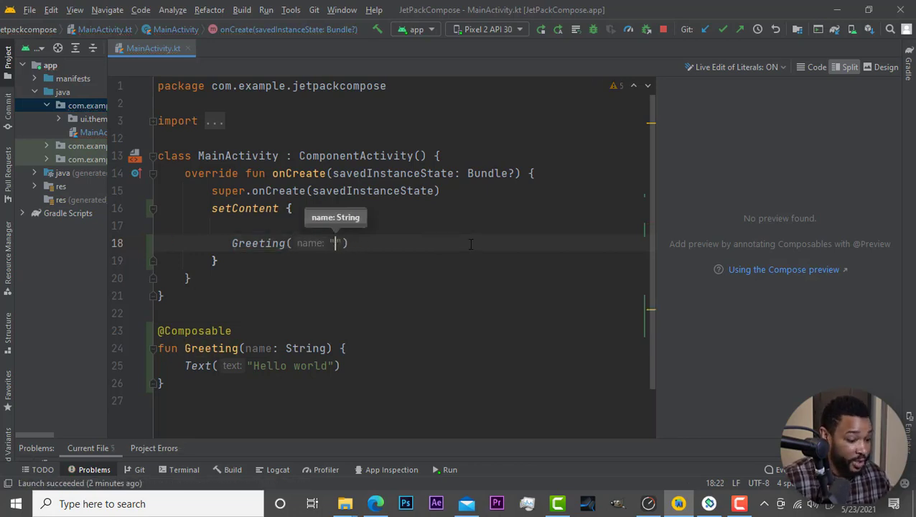
{"action": "type", "text": "Hello"}
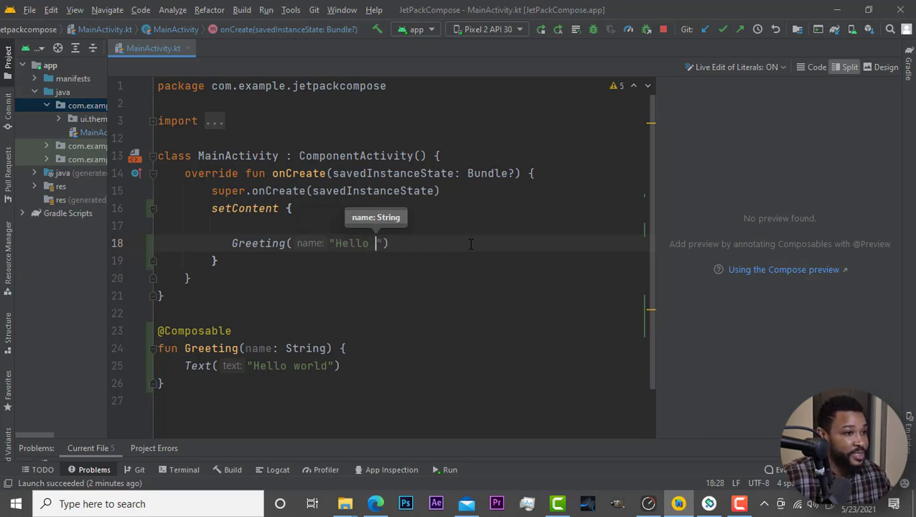
{"action": "type", "text": "Roy"}
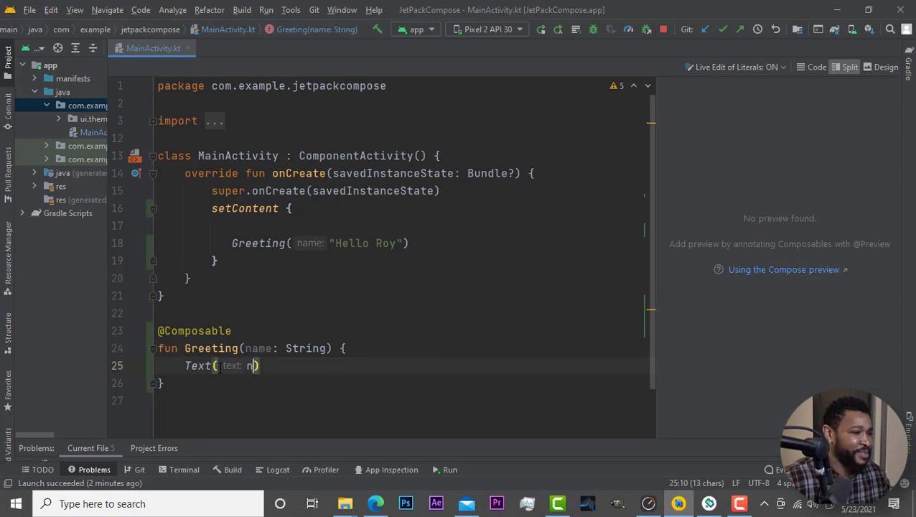
{"action": "type", "text": "ame"}
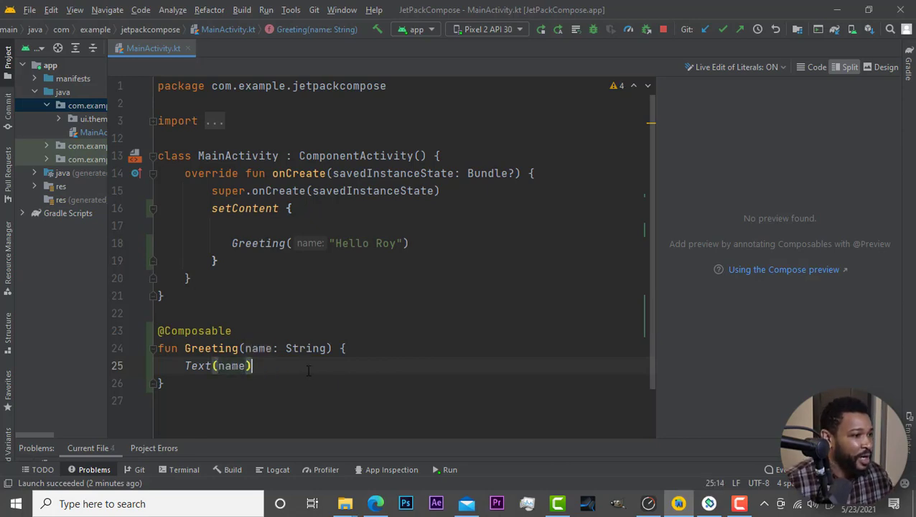
{"action": "left_click", "coordinate": [231, 330]}
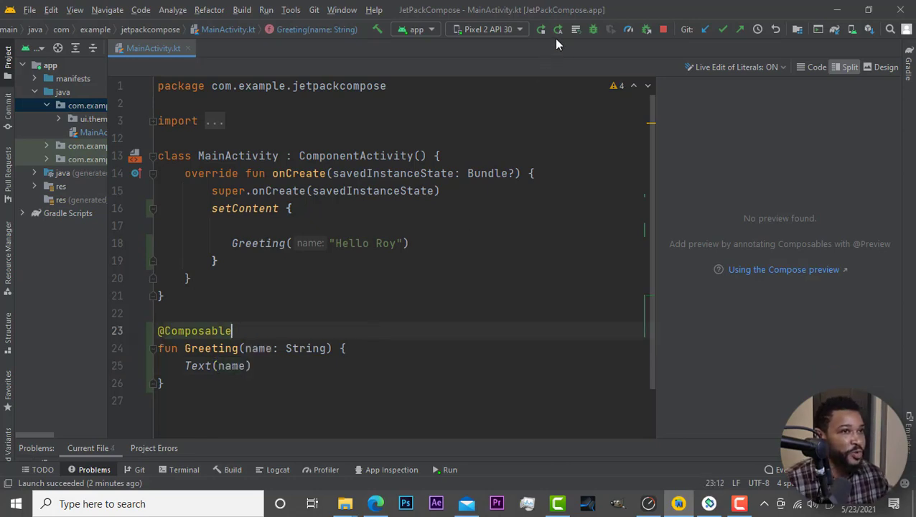
{"action": "left_click", "coordinate": [539, 29]}
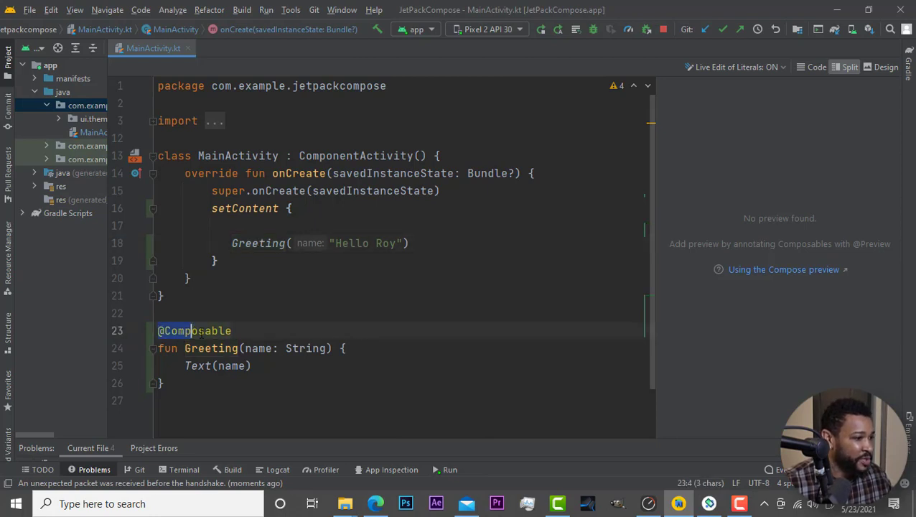
{"action": "left_click", "coordinate": [180, 313]}
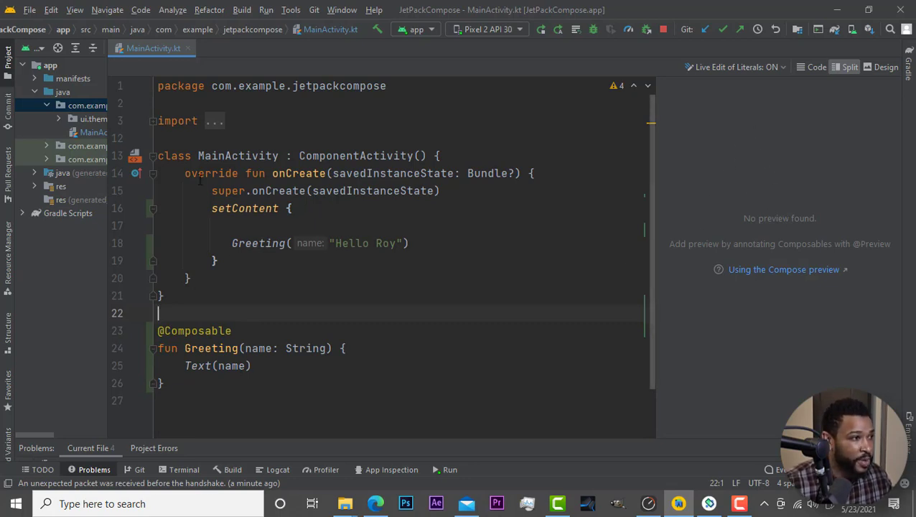
{"action": "mouse_move", "coordinate": [692, 117]}
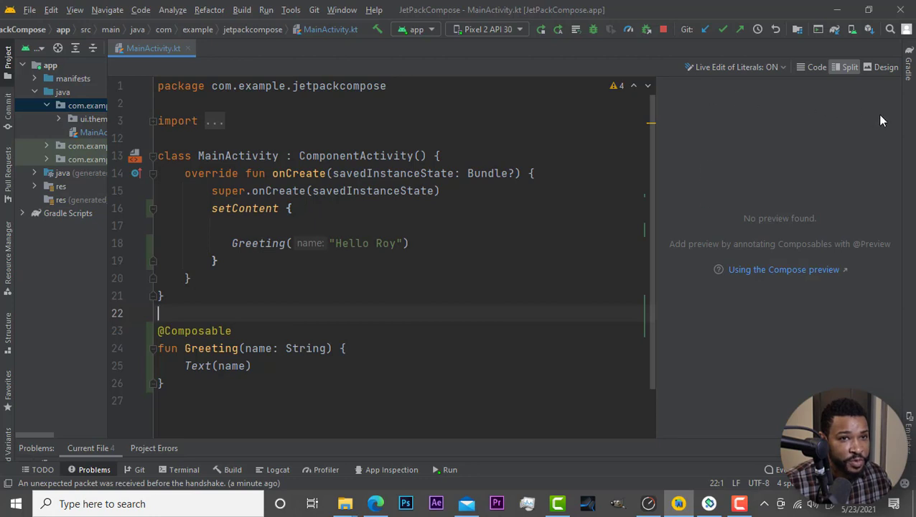
{"action": "mouse_move", "coordinate": [721, 141]}
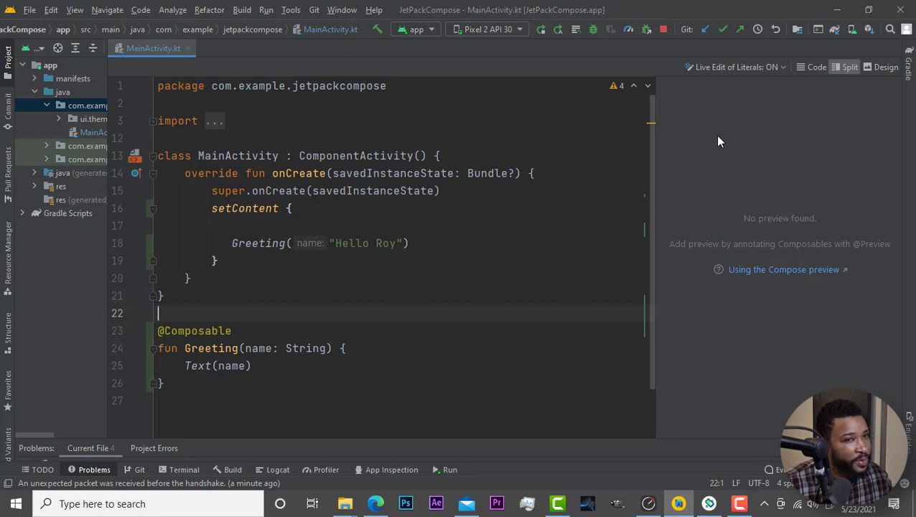
{"action": "mouse_move", "coordinate": [799, 236]}
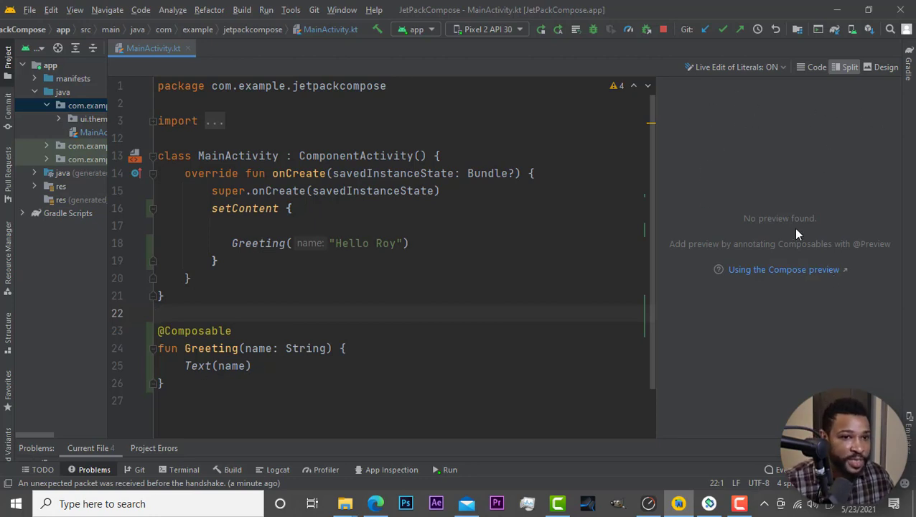
{"action": "mouse_move", "coordinate": [766, 231]}
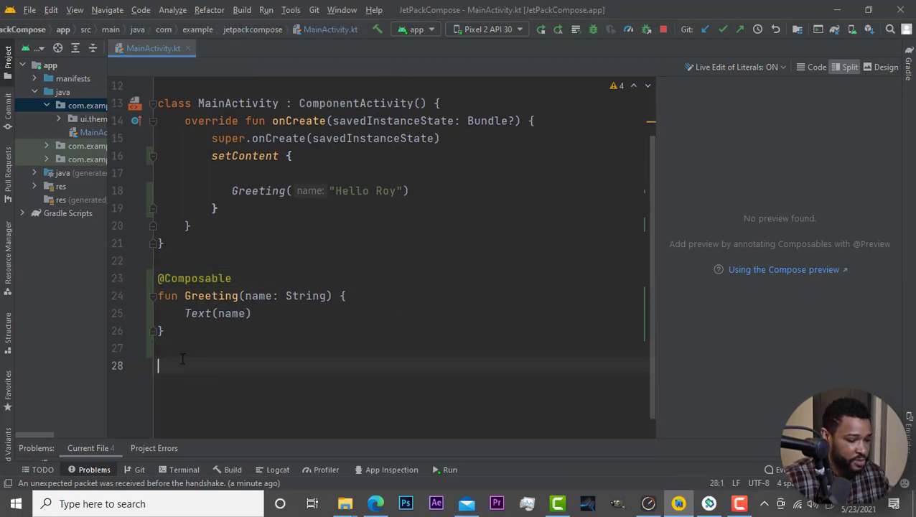
{"action": "type", "text": "@P"}
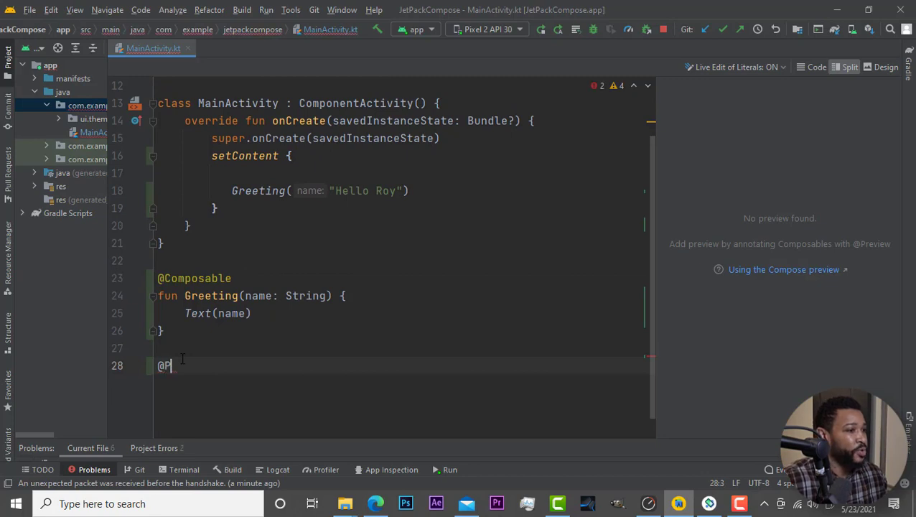
{"action": "type", "text": "review"}
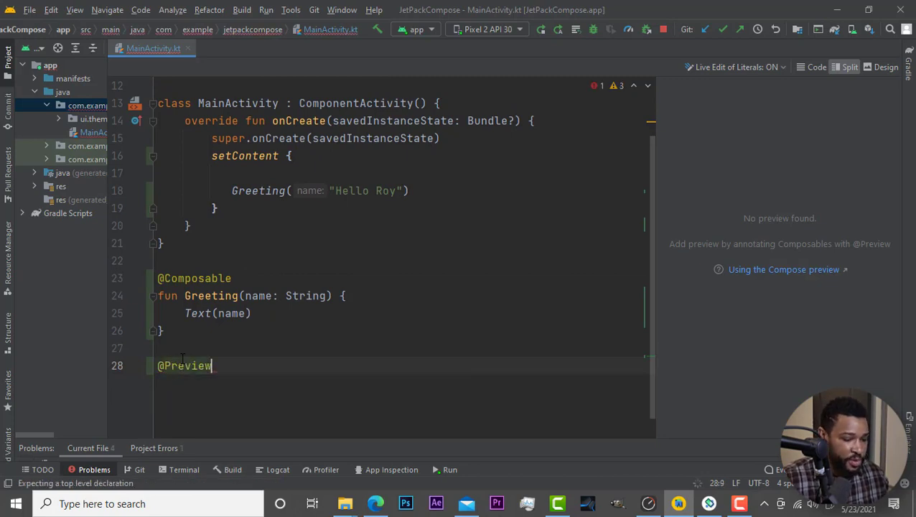
{"action": "key", "text": "enter"}
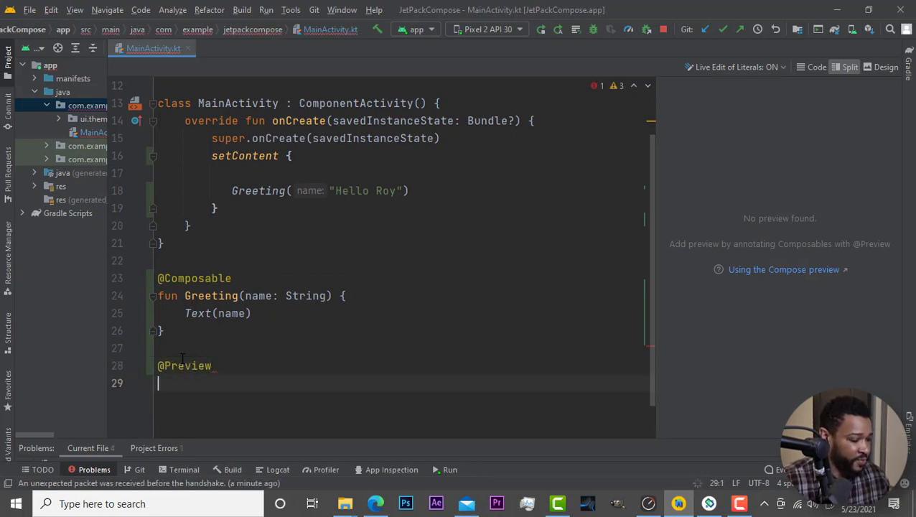
{"action": "type", "text": "fun"}
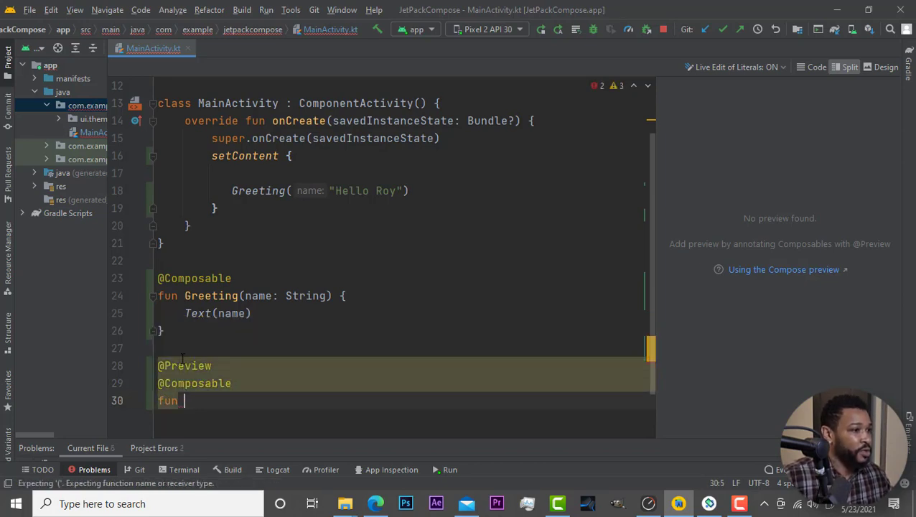
{"action": "type", "text": "PreviewGreeting"}
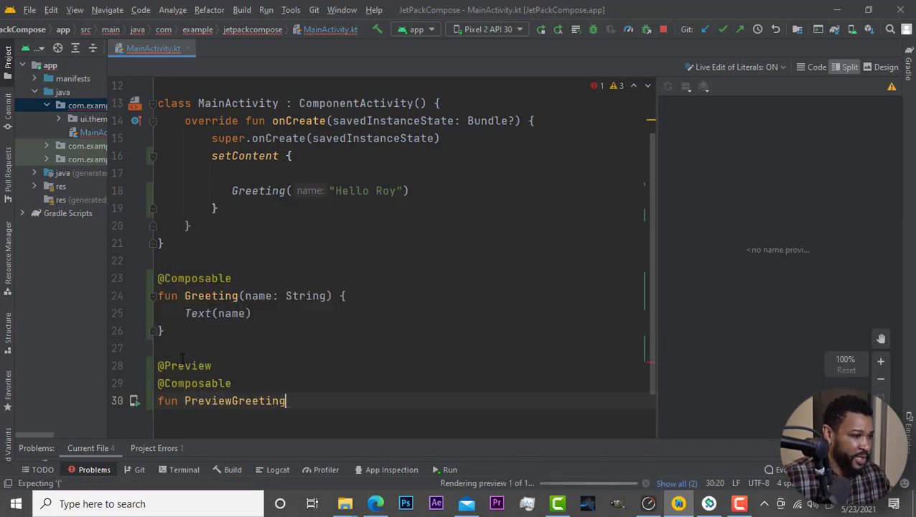
{"action": "type", "text": "()"}
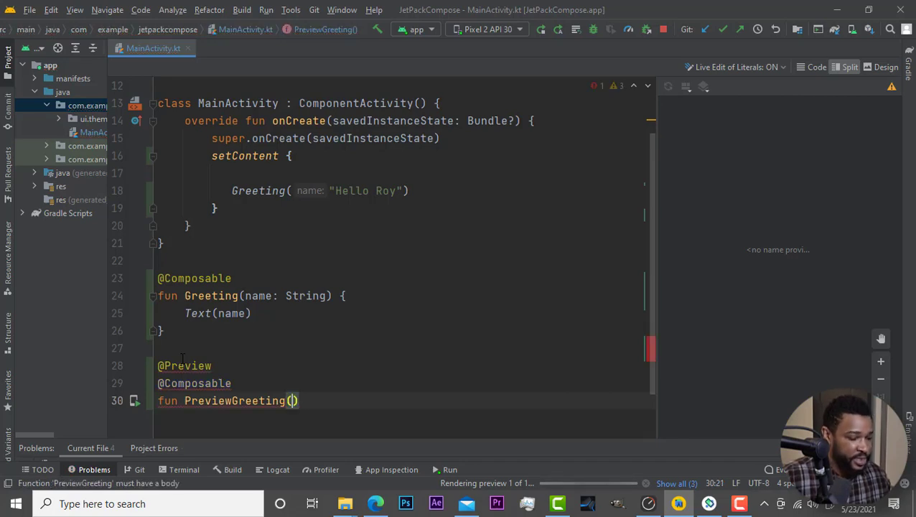
{"action": "type", "text": "{"}
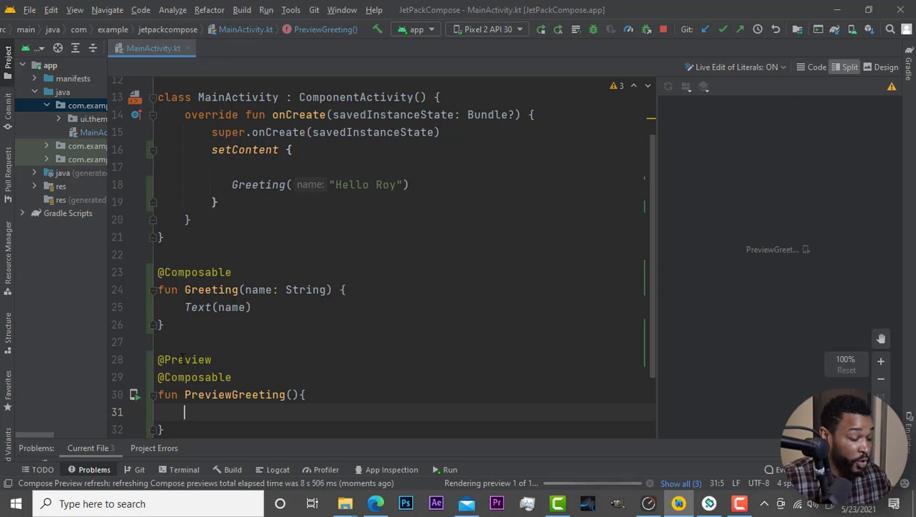
{"action": "type", "text": "Greeting(\"Ya boy Roy!!"}
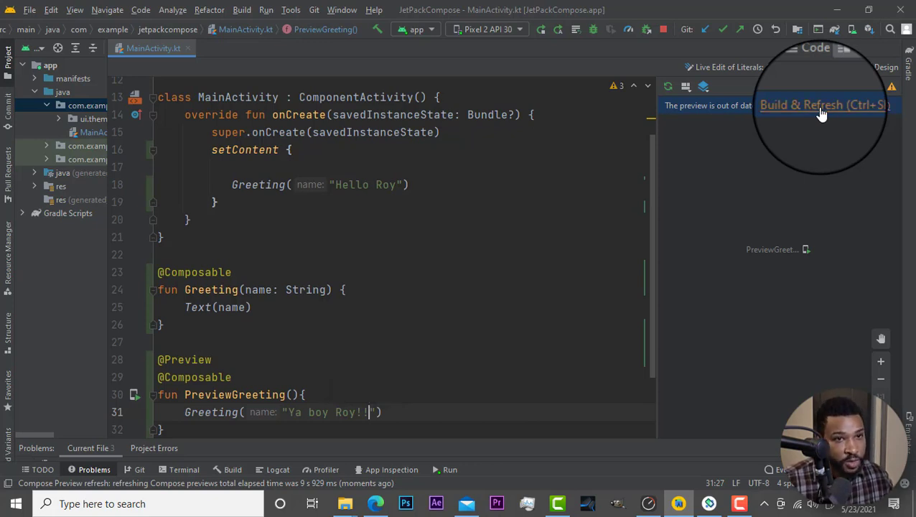
Step: Build & Refresh so the preview renders PreviewGreeting showing 'Ya boy Roy!!'
{"action": "left_click", "coordinate": [821, 105]}
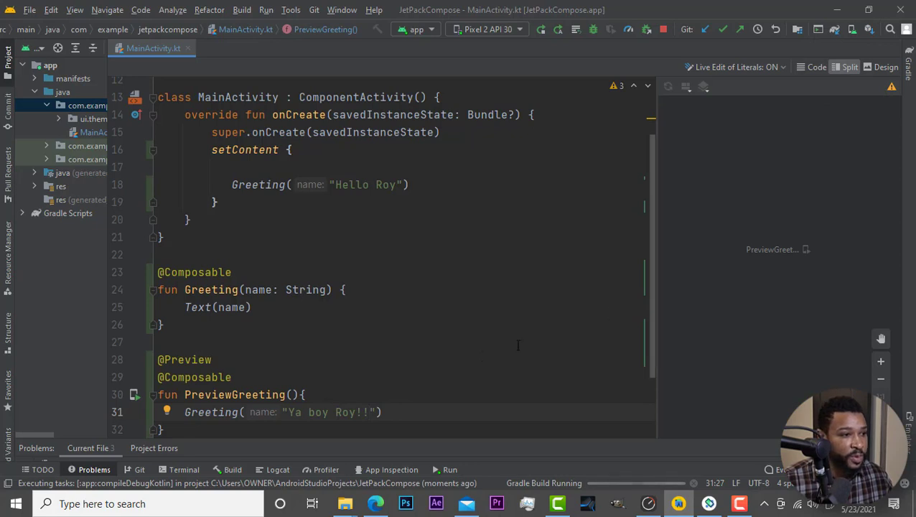
{"action": "double_click", "coordinate": [320, 411]}
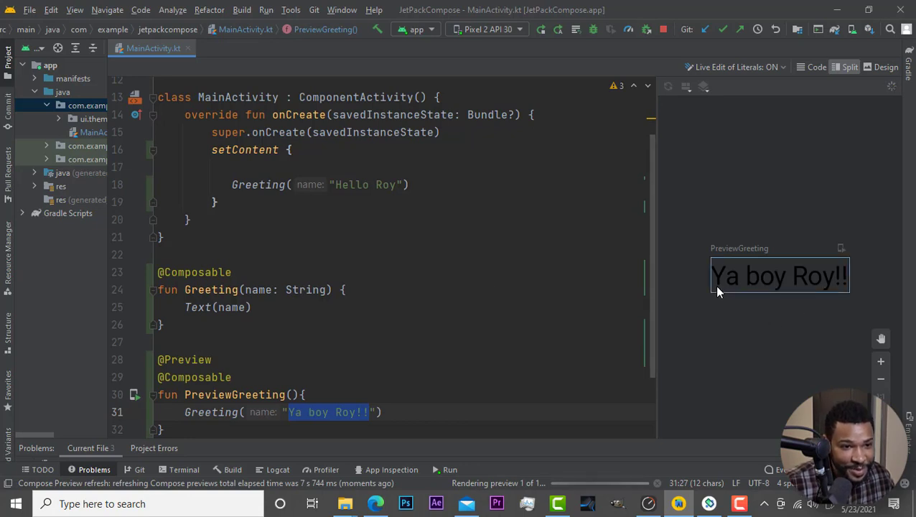
{"action": "mouse_move", "coordinate": [726, 287]}
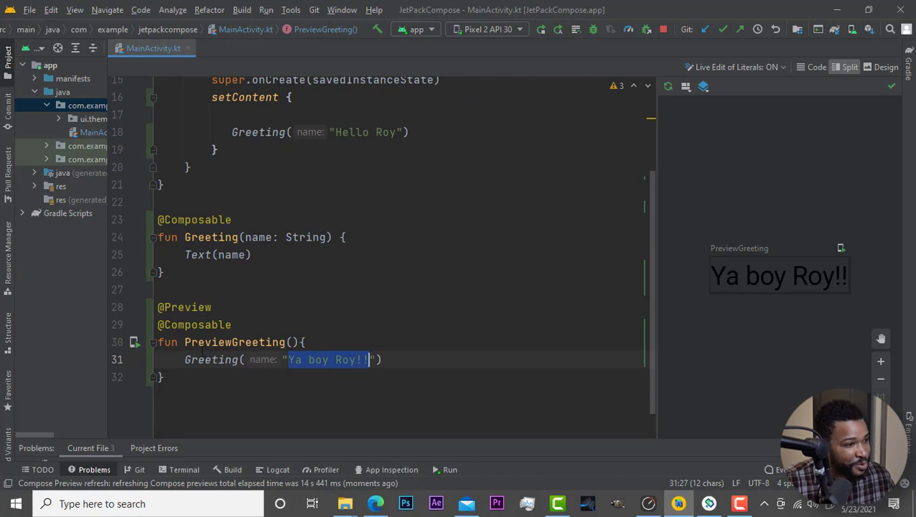
{"action": "mouse_move", "coordinate": [211, 359]}
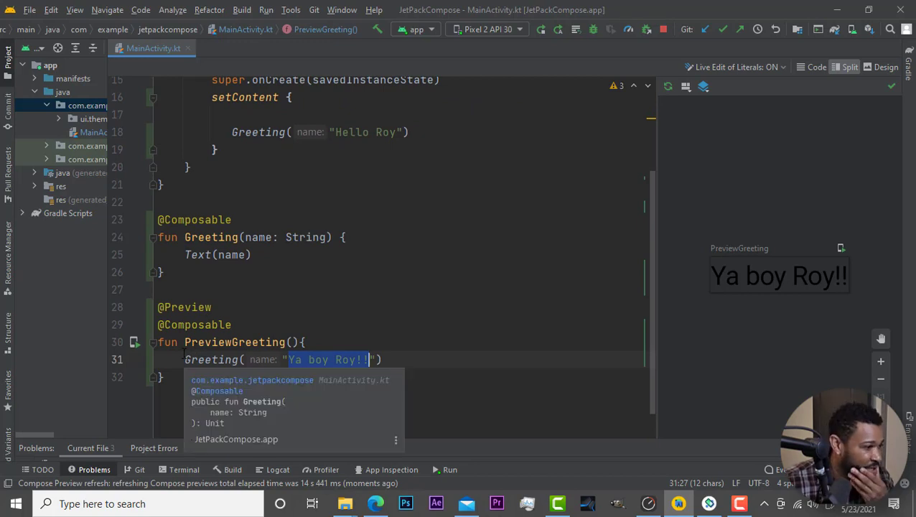